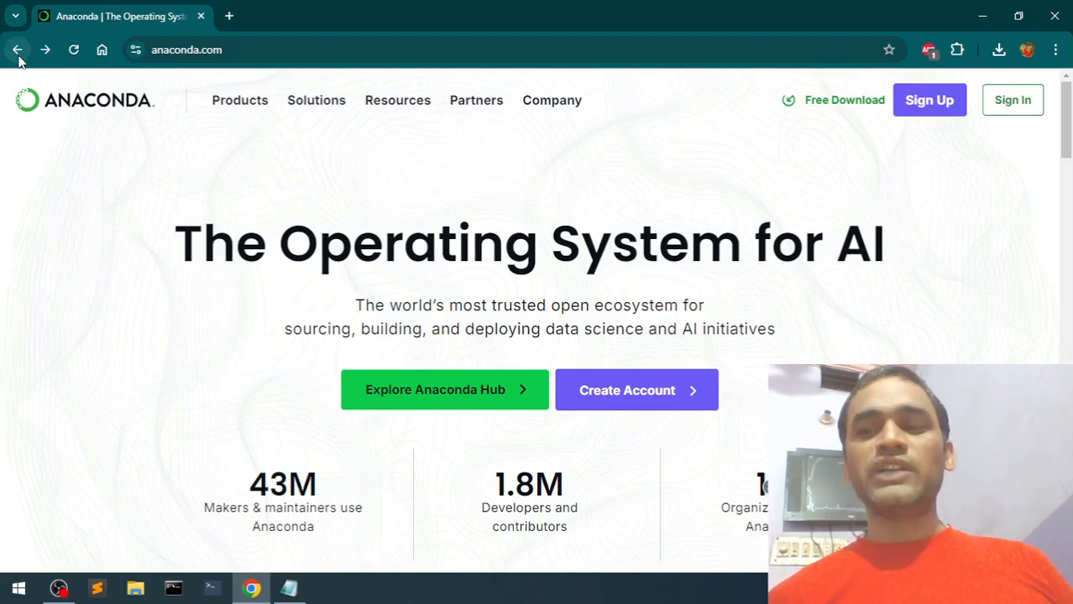
{"action": "mouse_move", "coordinate": [244, 113]}
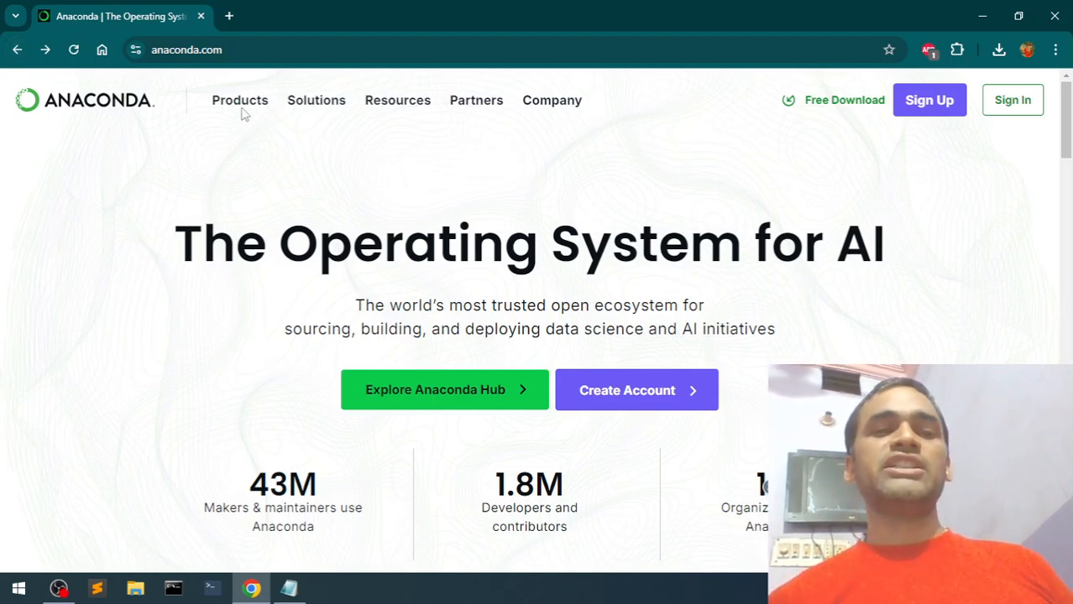
{"action": "left_click", "coordinate": [239, 100]}
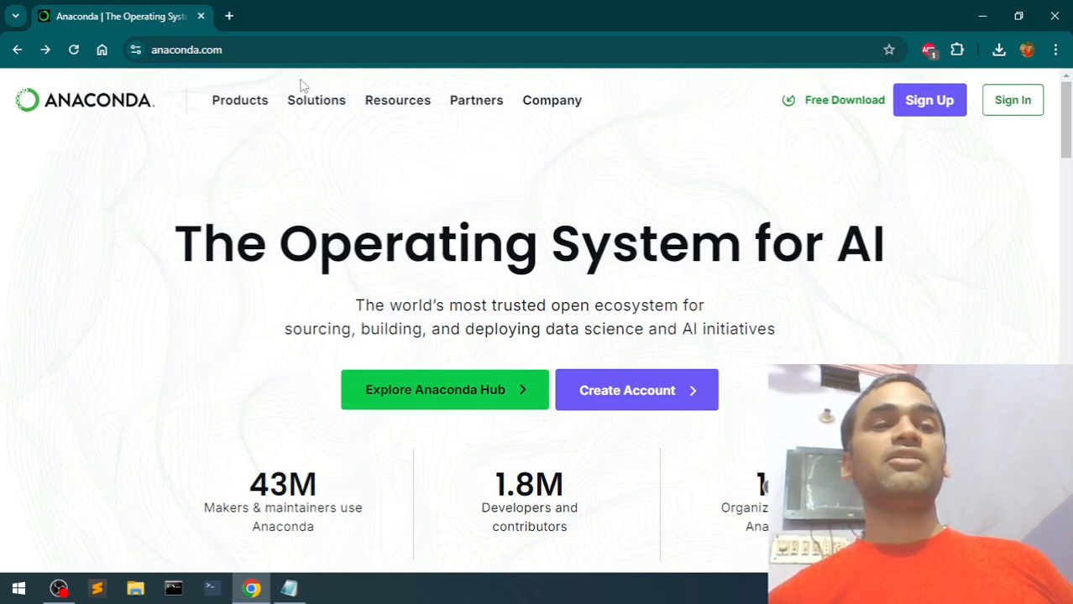
{"action": "mouse_move", "coordinate": [720, 213]}
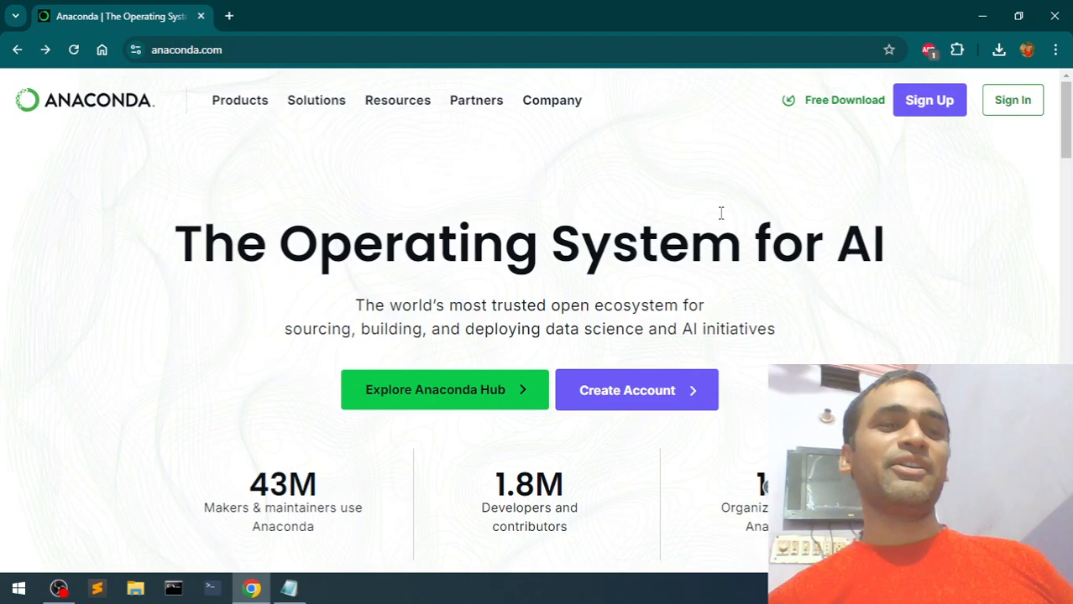
{"action": "mouse_move", "coordinate": [611, 110]}
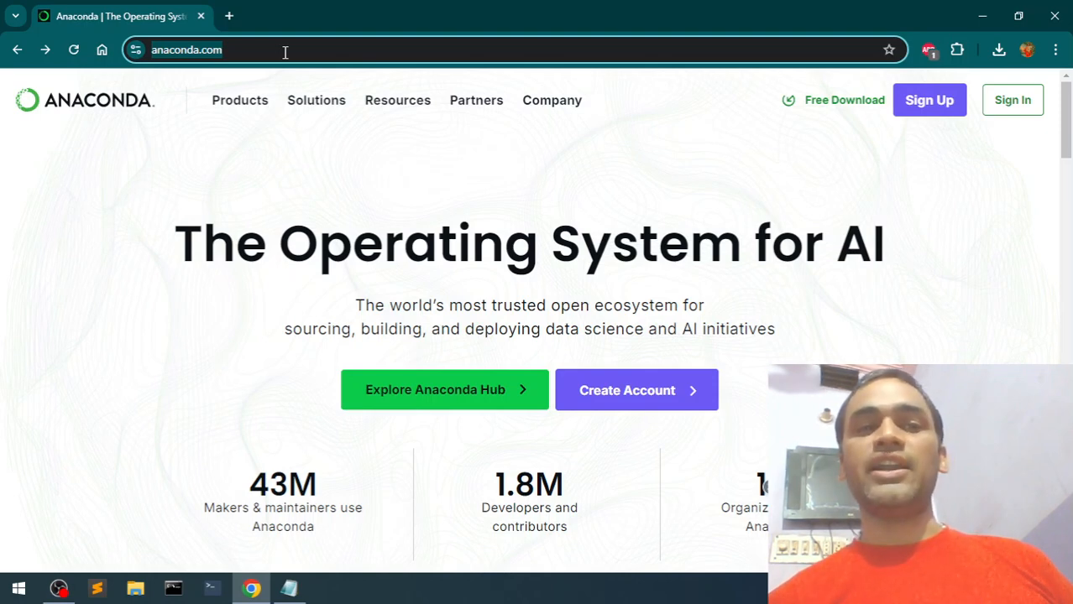
{"action": "mouse_move", "coordinate": [335, 181]}
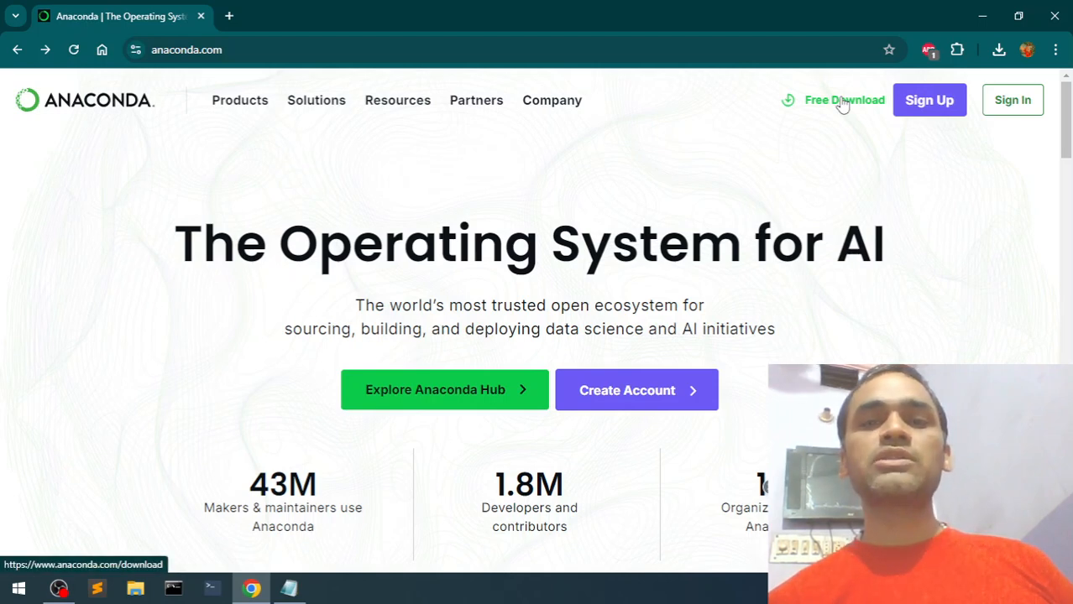
{"action": "left_click", "coordinate": [844, 100]}
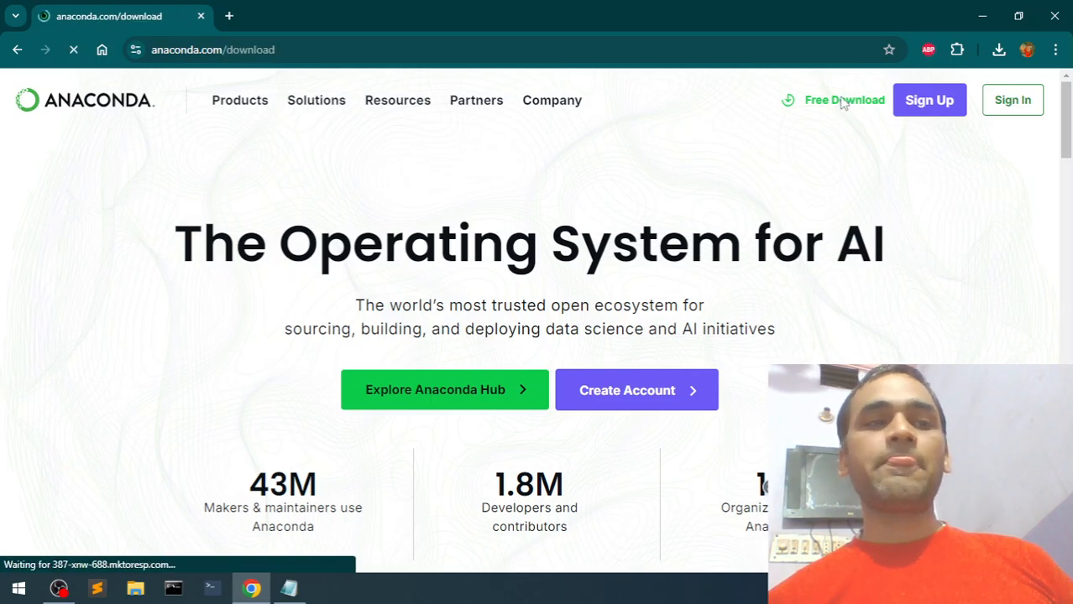
{"action": "left_click", "coordinate": [844, 100]}
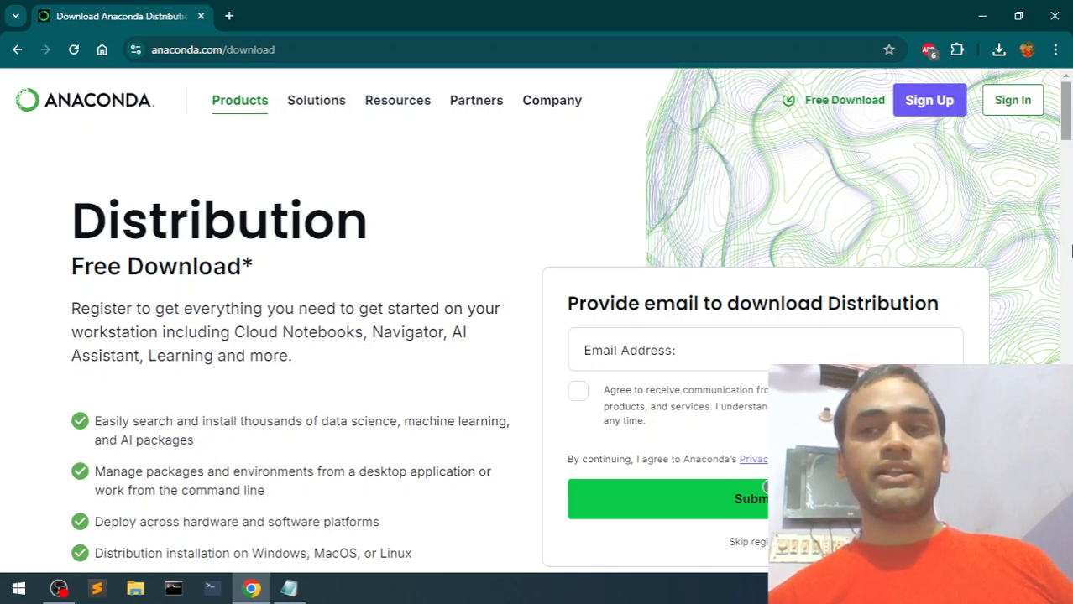
{"action": "scroll", "scroll_direction": "down", "scroll_amount": 3}
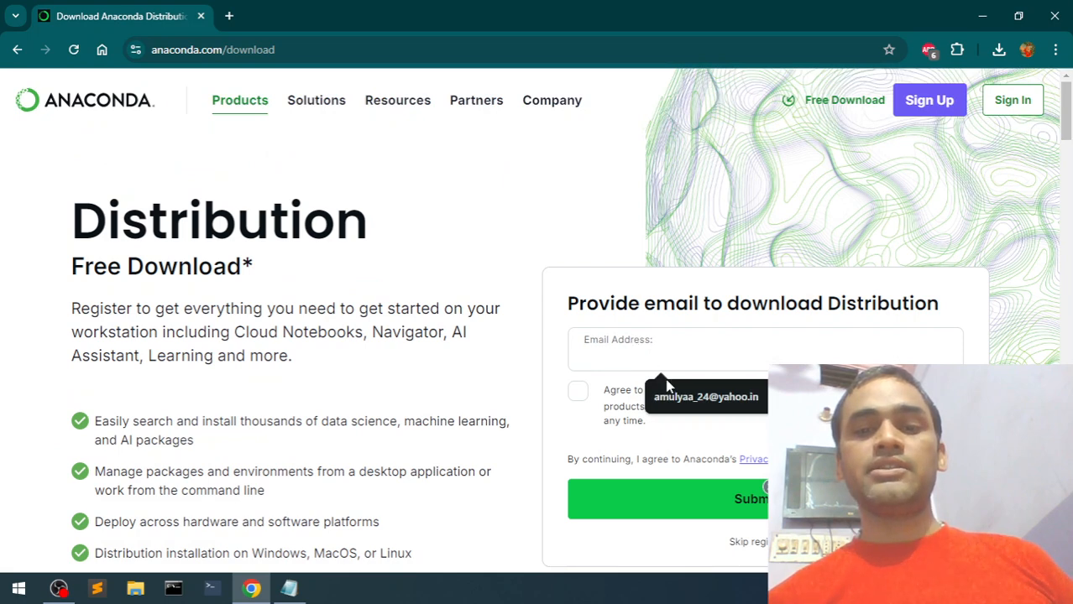
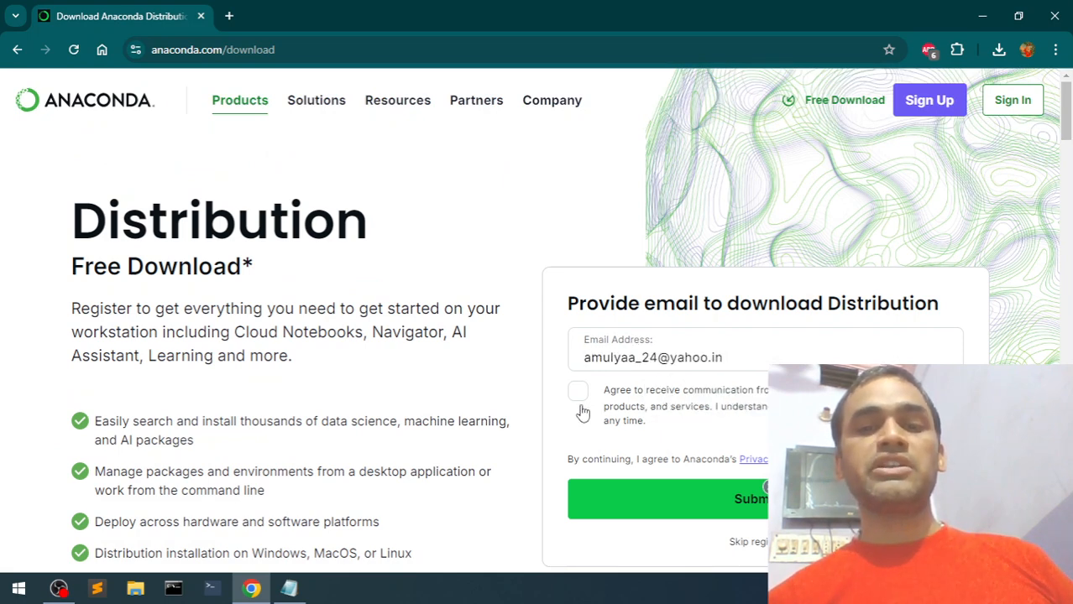
{"action": "left_click", "coordinate": [578, 391]}
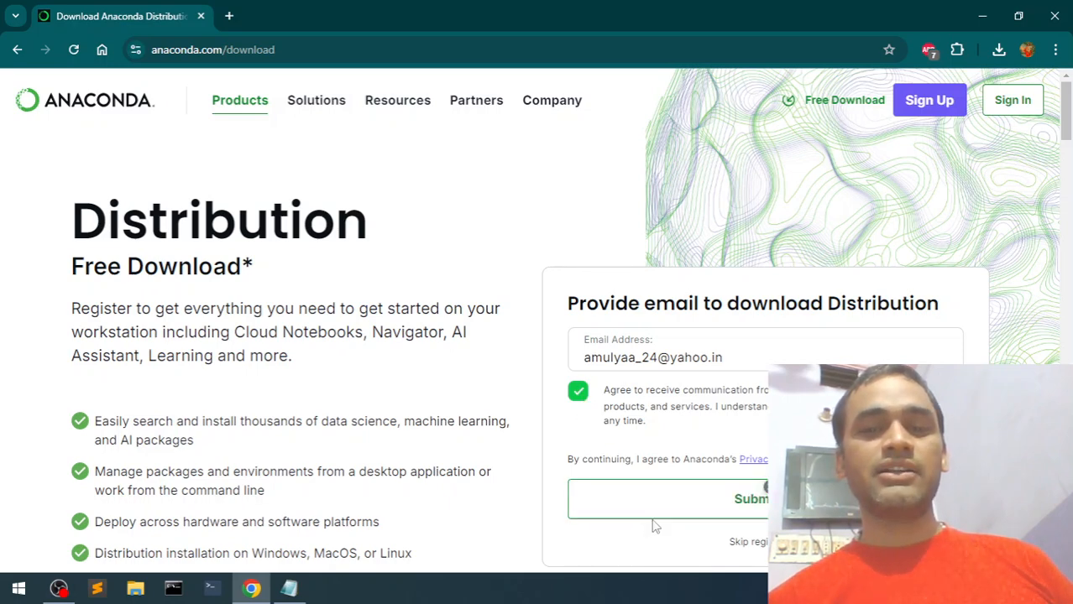
{"action": "mouse_move", "coordinate": [646, 513]}
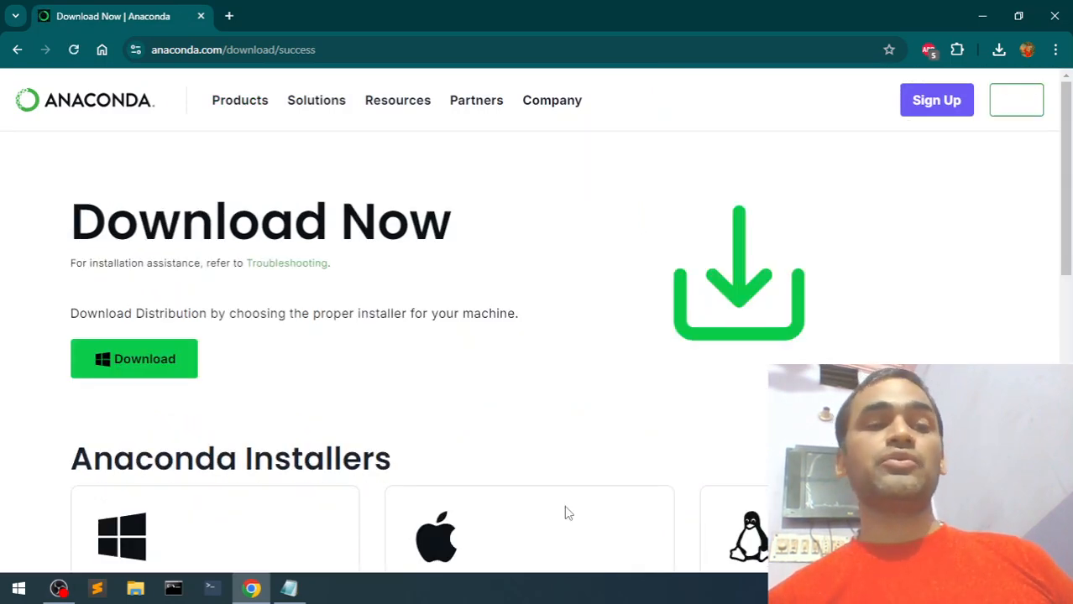
{"action": "mouse_move", "coordinate": [133, 359]}
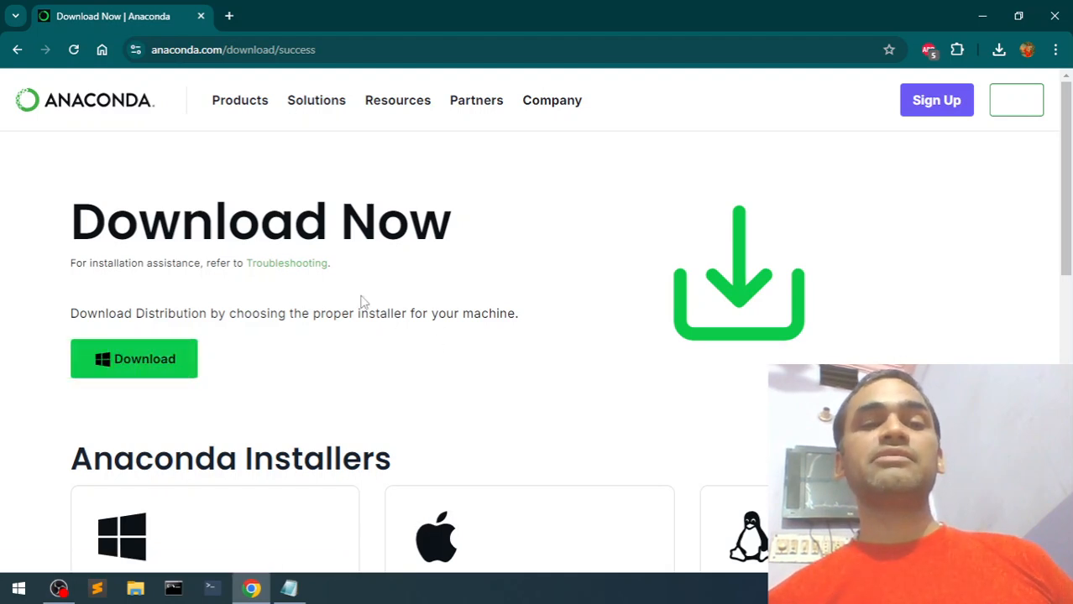
{"action": "mouse_move", "coordinate": [1064, 141]}
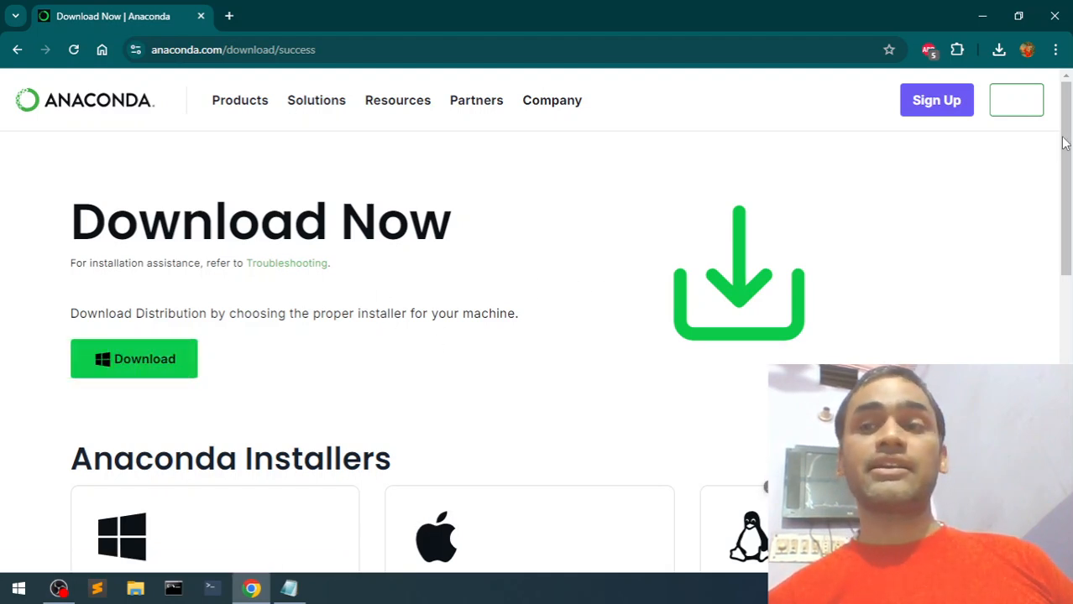
- Download the Windows Anaconda installer, then pause it in Chrome's download bubble
{"action": "scroll", "scroll_direction": "down", "scroll_amount": 3}
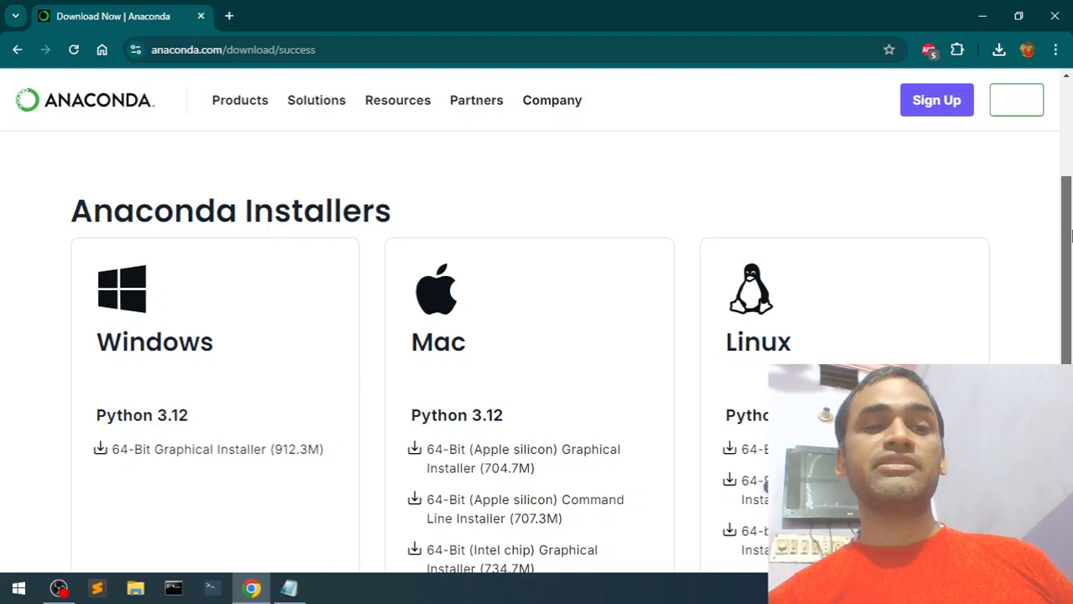
{"action": "scroll", "scroll_direction": "down", "scroll_amount": 3}
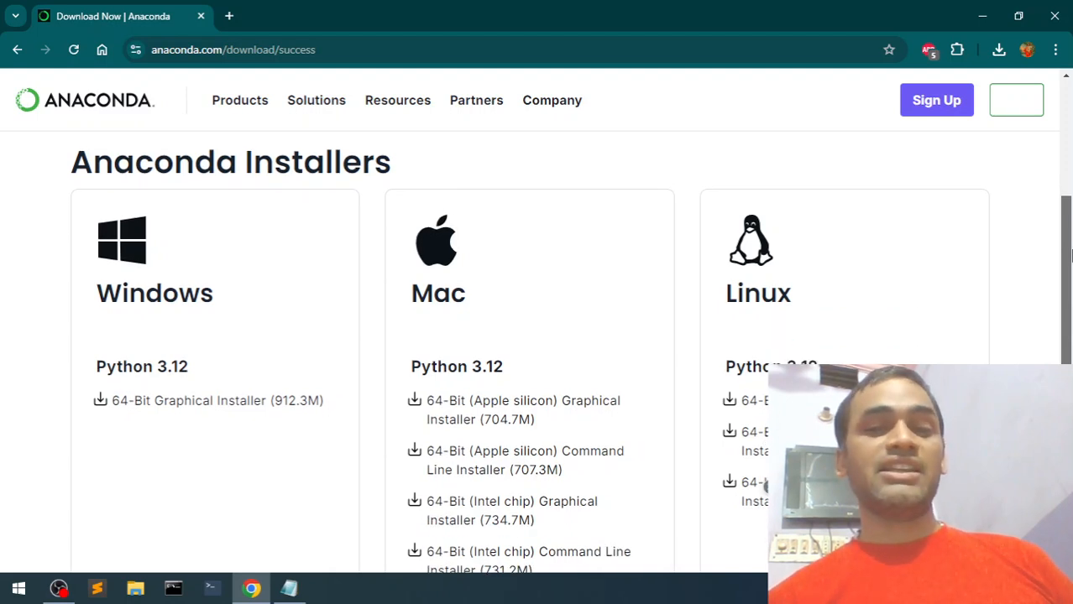
{"action": "mouse_move", "coordinate": [678, 409]}
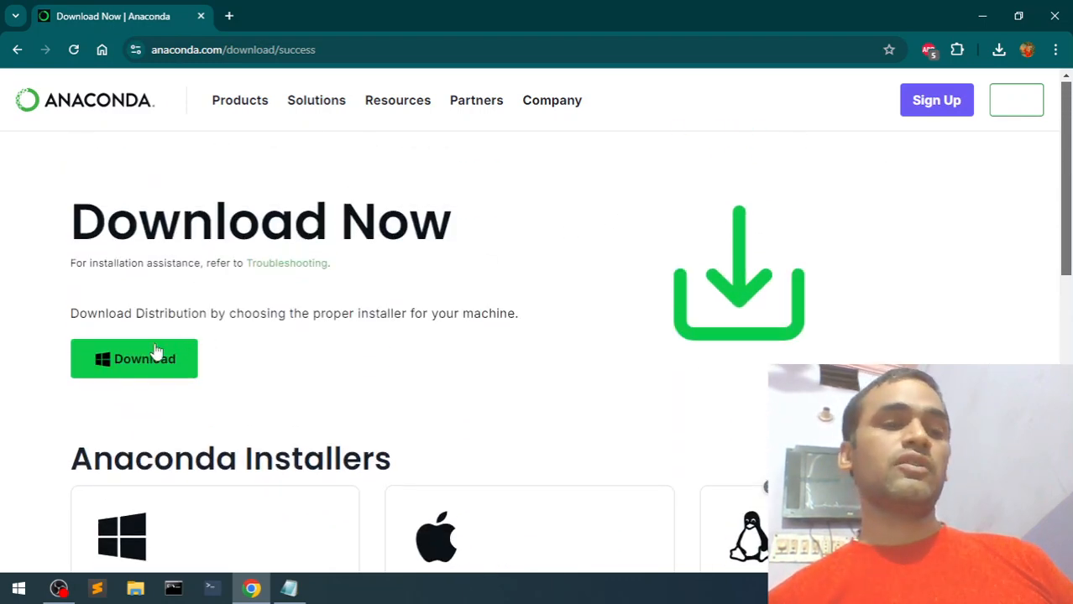
{"action": "left_click", "coordinate": [133, 359]}
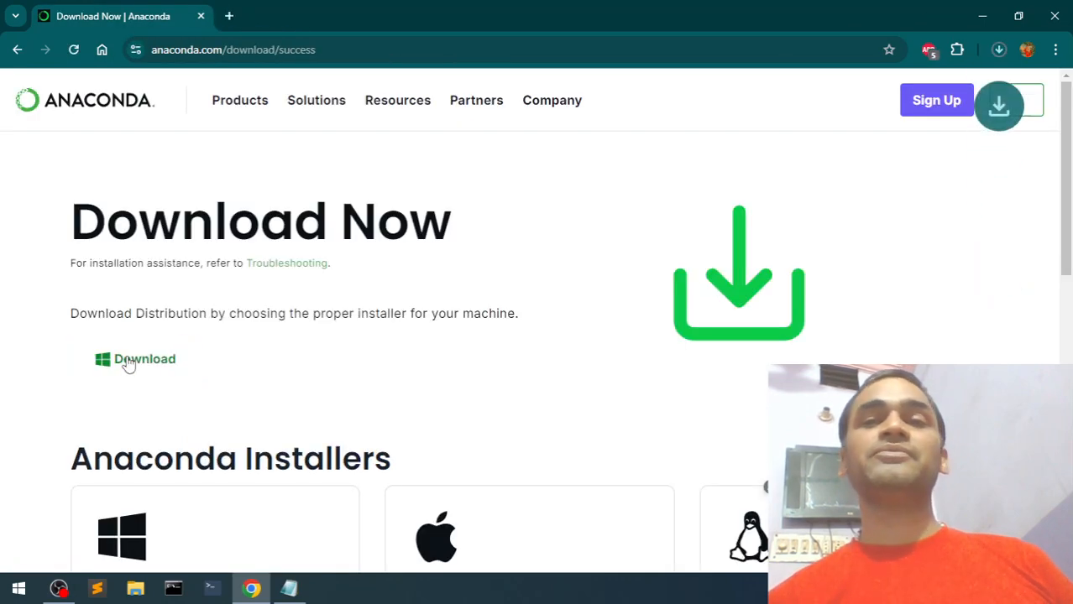
{"action": "left_click", "coordinate": [134, 360]}
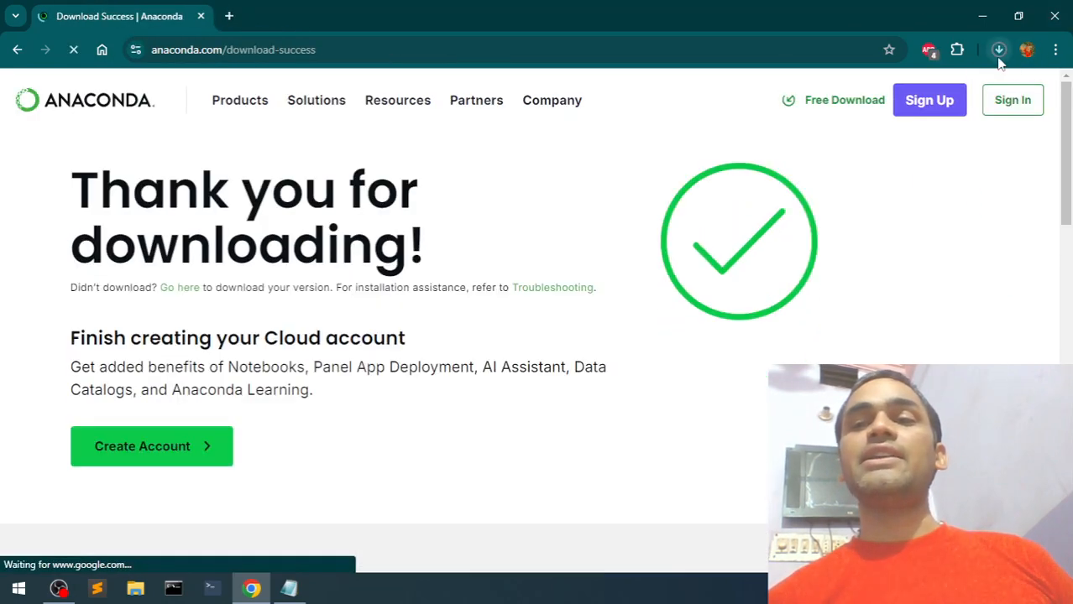
{"action": "left_click", "coordinate": [998, 49]}
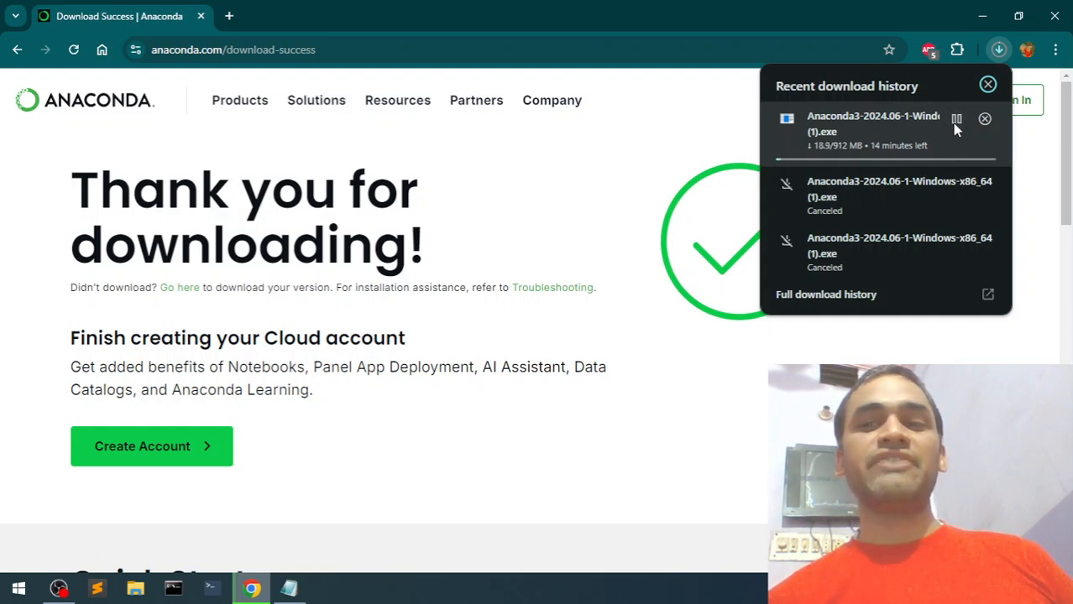
{"action": "left_click", "coordinate": [956, 118]}
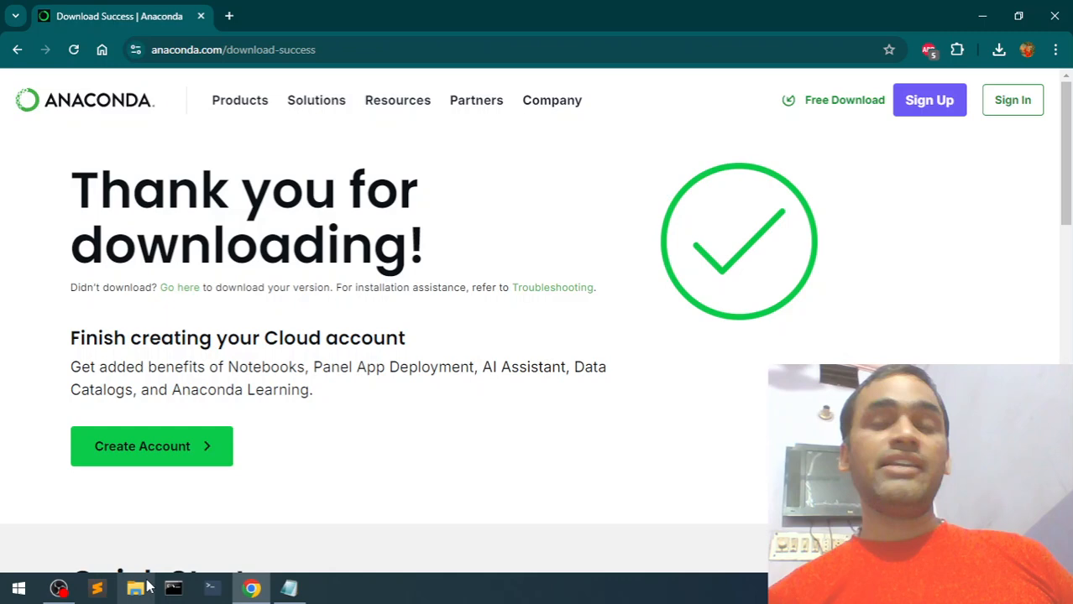
{"action": "mouse_move", "coordinate": [134, 588]}
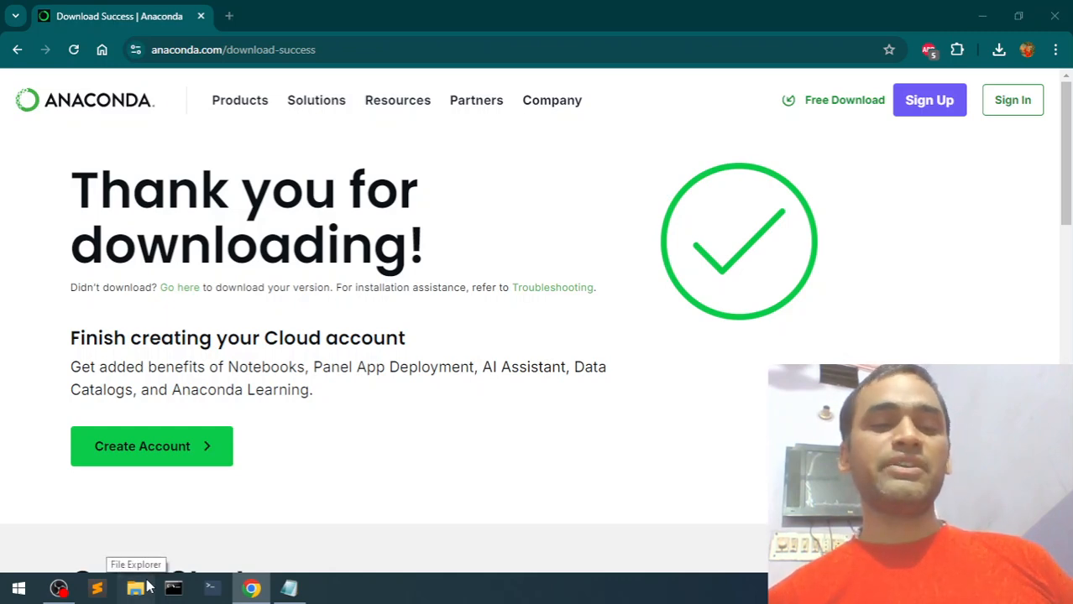
- Run Anaconda3-2024.06-1-Windows-x86_64.exe from the Downloads folder in File Explorer
{"action": "left_click", "coordinate": [134, 588]}
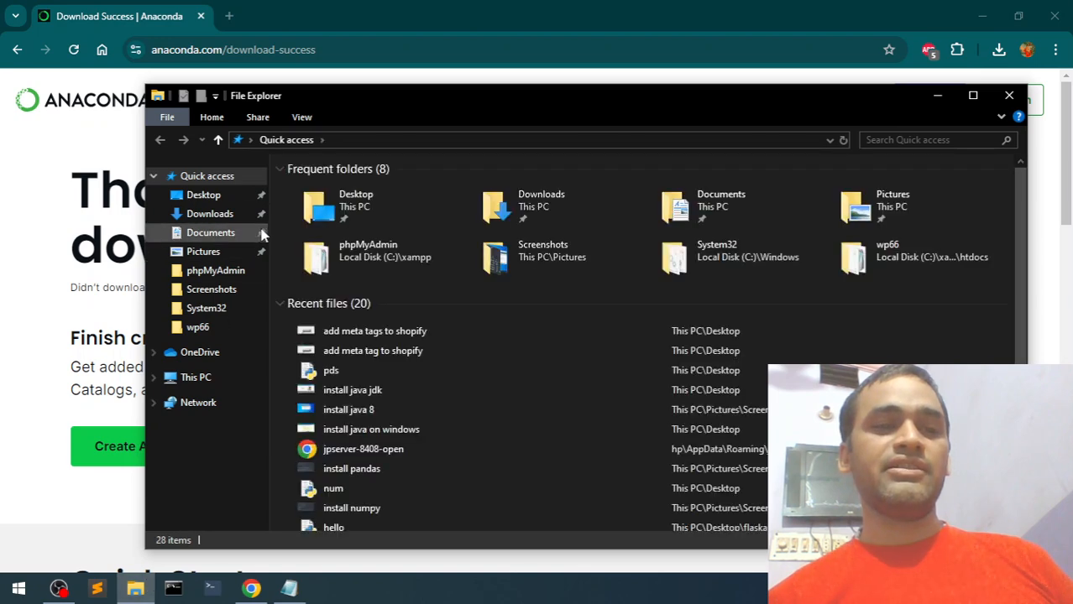
{"action": "left_click", "coordinate": [210, 213]}
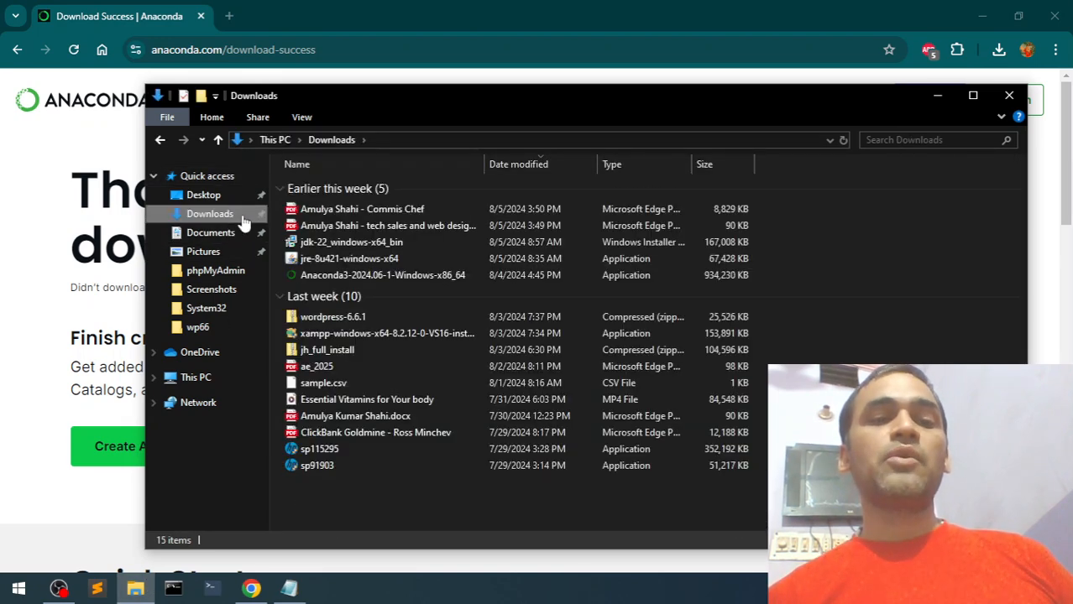
{"action": "mouse_move", "coordinate": [382, 275]}
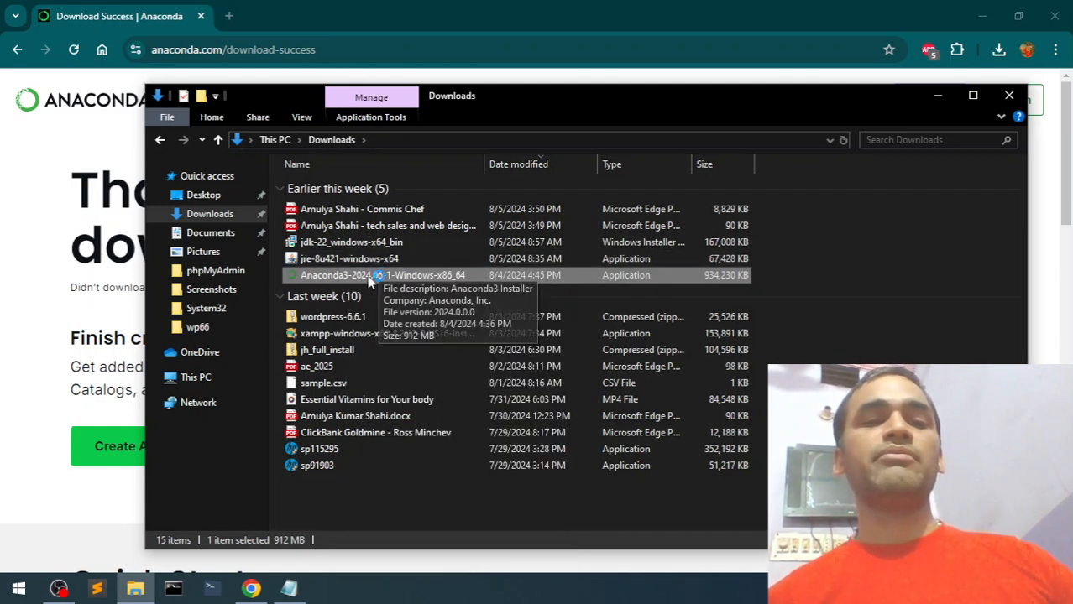
{"action": "double_click", "coordinate": [382, 276]}
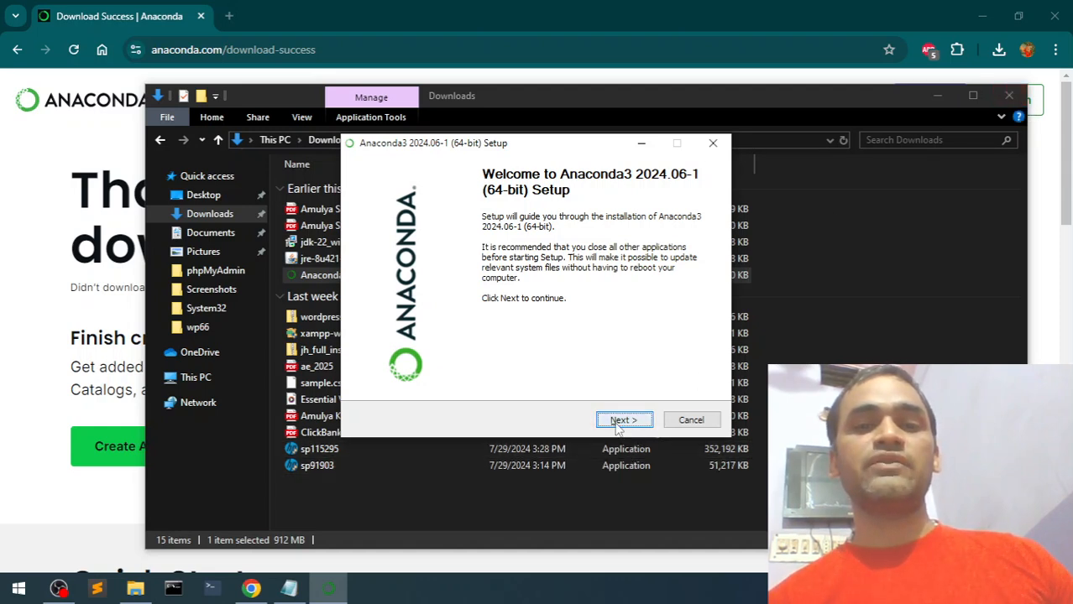
- Accept the license agreement and choose to install for all users
{"action": "left_click", "coordinate": [623, 420]}
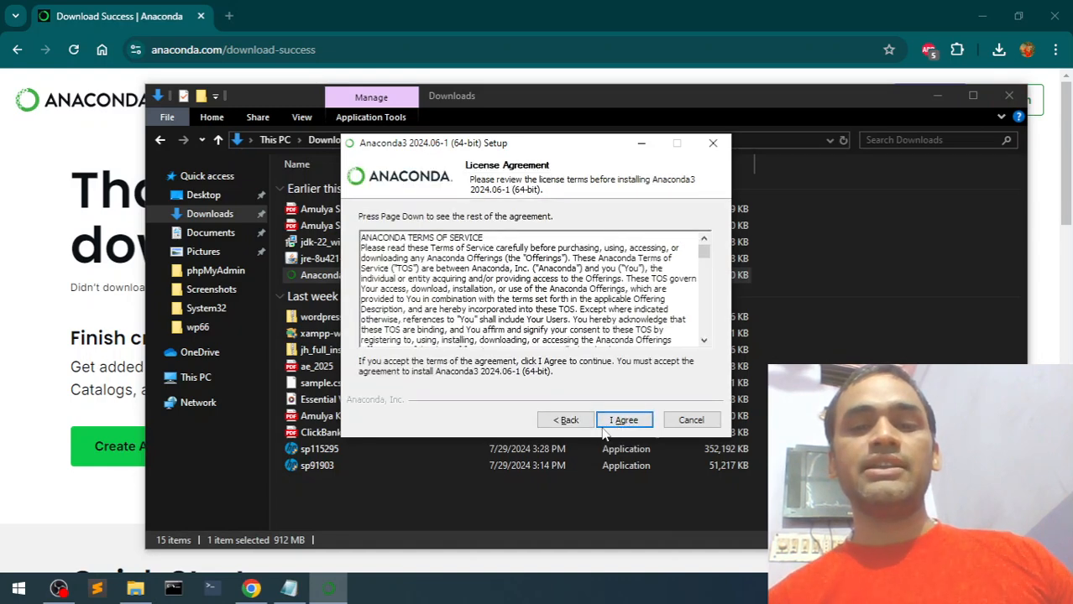
{"action": "left_click", "coordinate": [625, 419]}
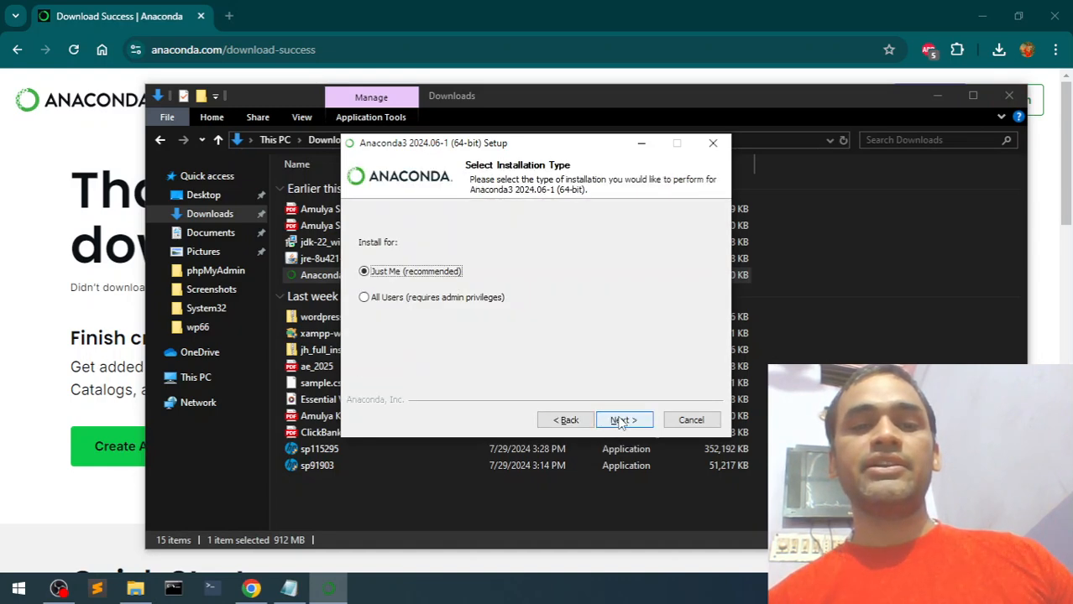
{"action": "left_click", "coordinate": [363, 297]}
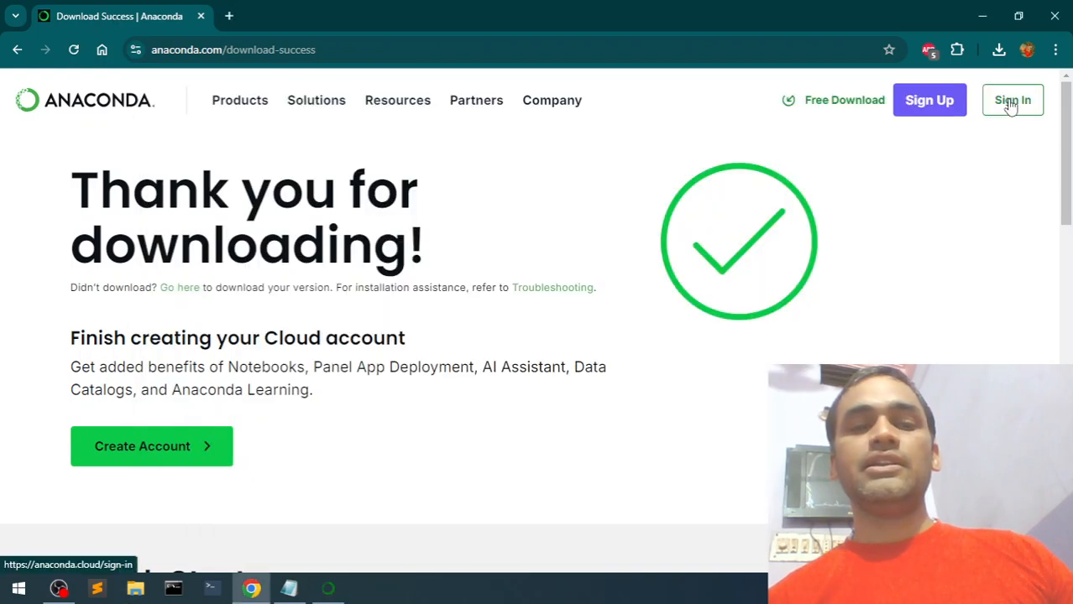
{"action": "mouse_move", "coordinate": [329, 588]}
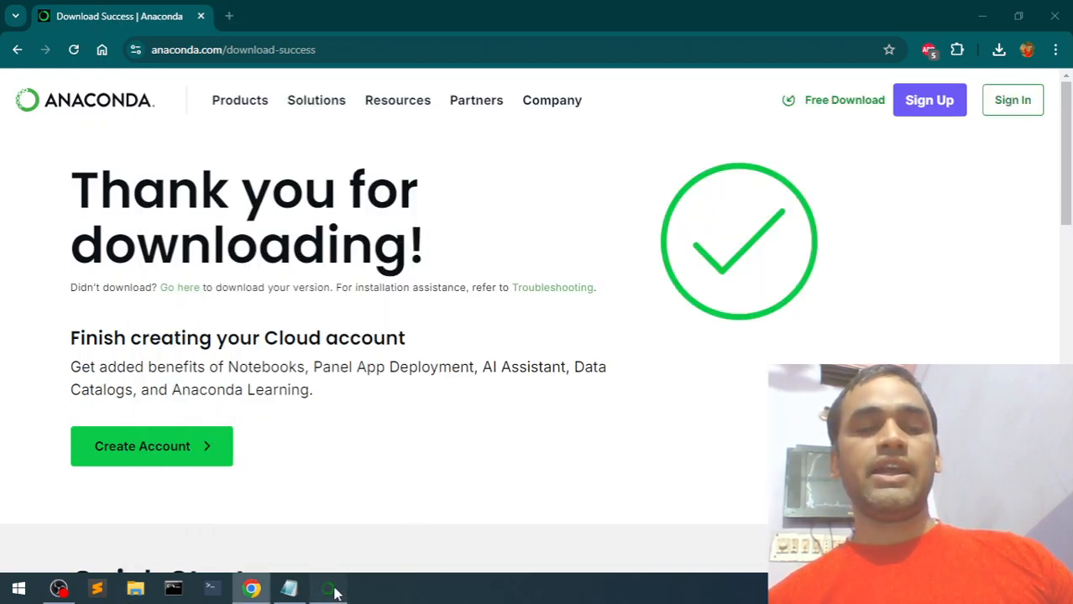
{"action": "left_click", "coordinate": [328, 588]}
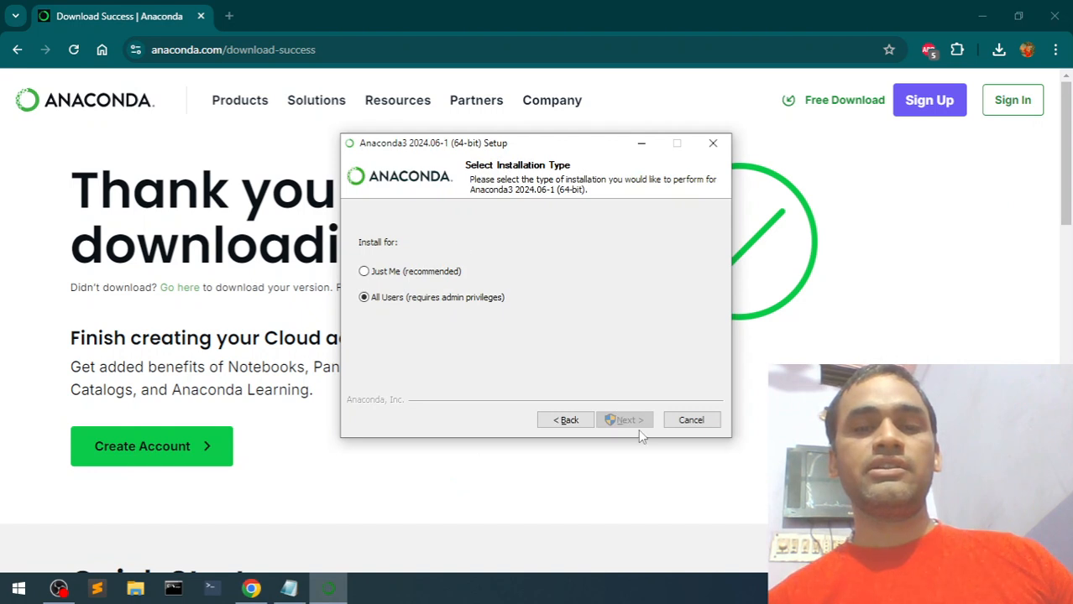
{"action": "left_click", "coordinate": [624, 420]}
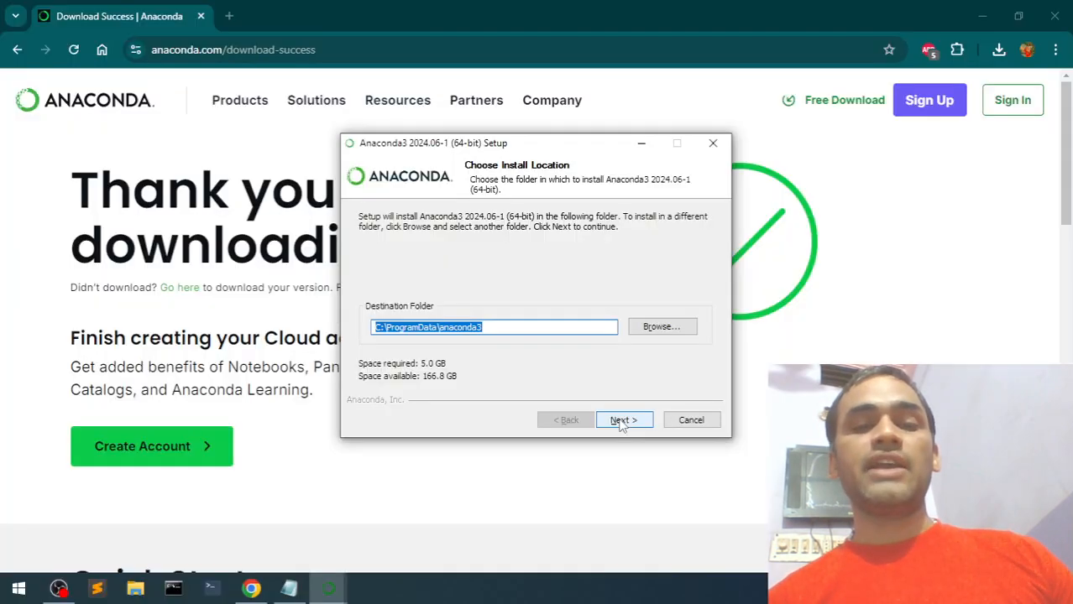
- Keep C:\ProgramData\anaconda3, enable clearing the package cache, and start installing
{"action": "left_click", "coordinate": [624, 420]}
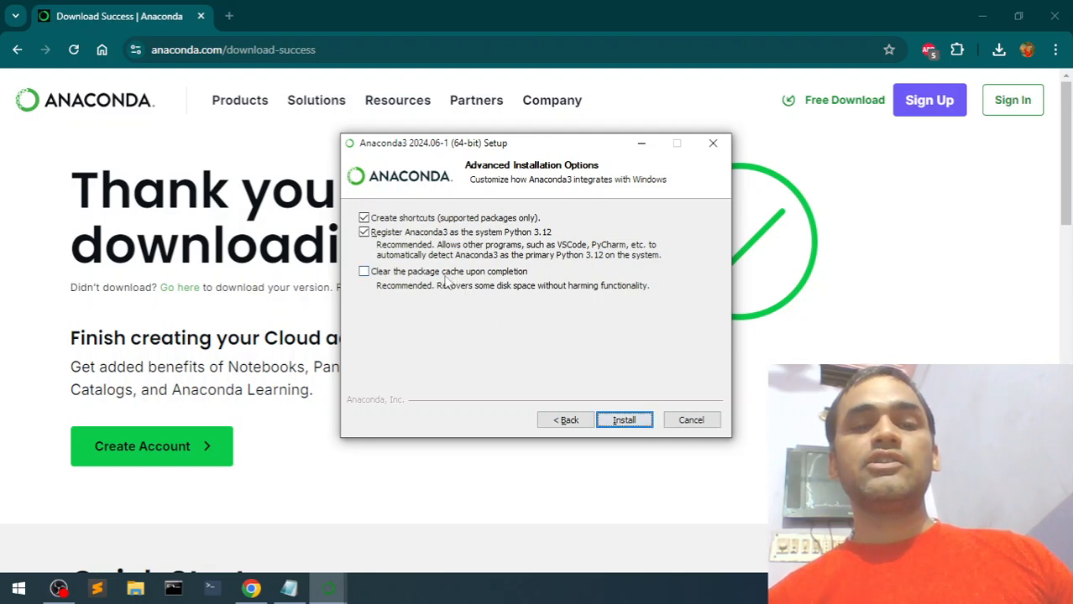
{"action": "left_click", "coordinate": [363, 272]}
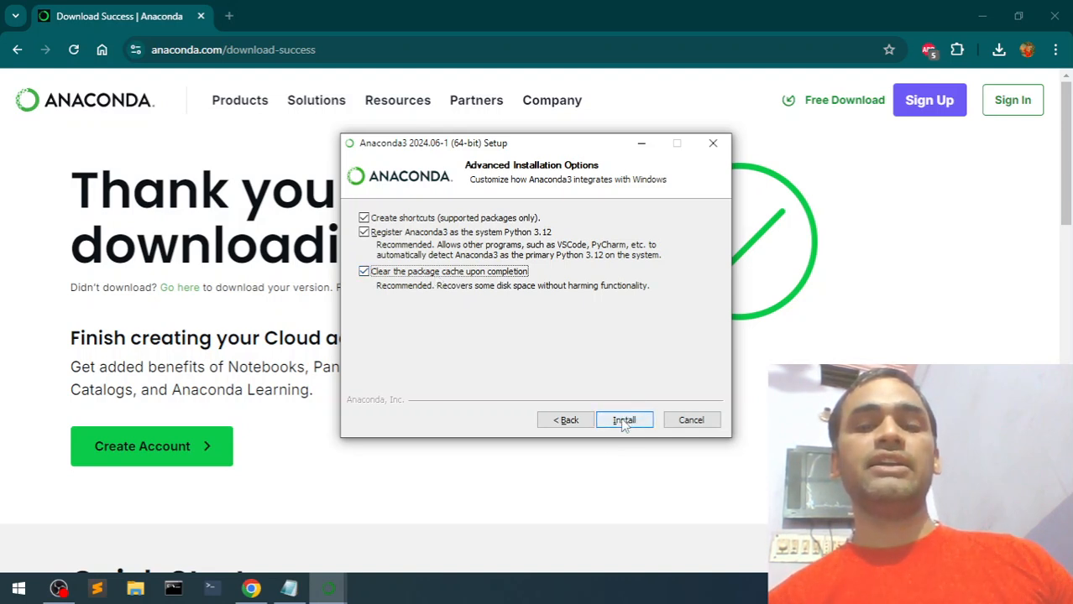
{"action": "left_click", "coordinate": [623, 419]}
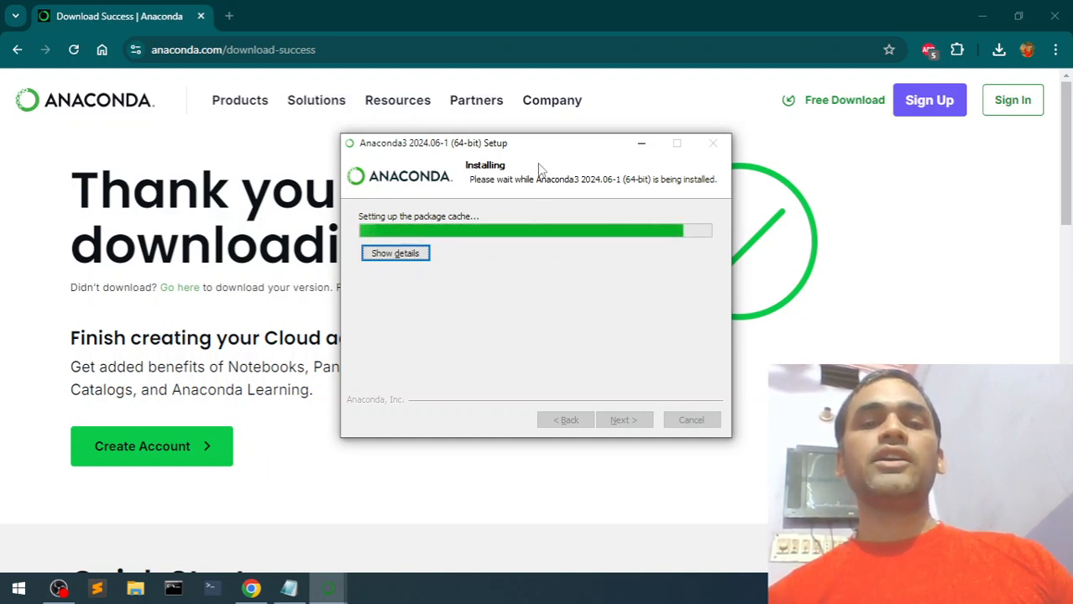
{"action": "mouse_move", "coordinate": [532, 165]}
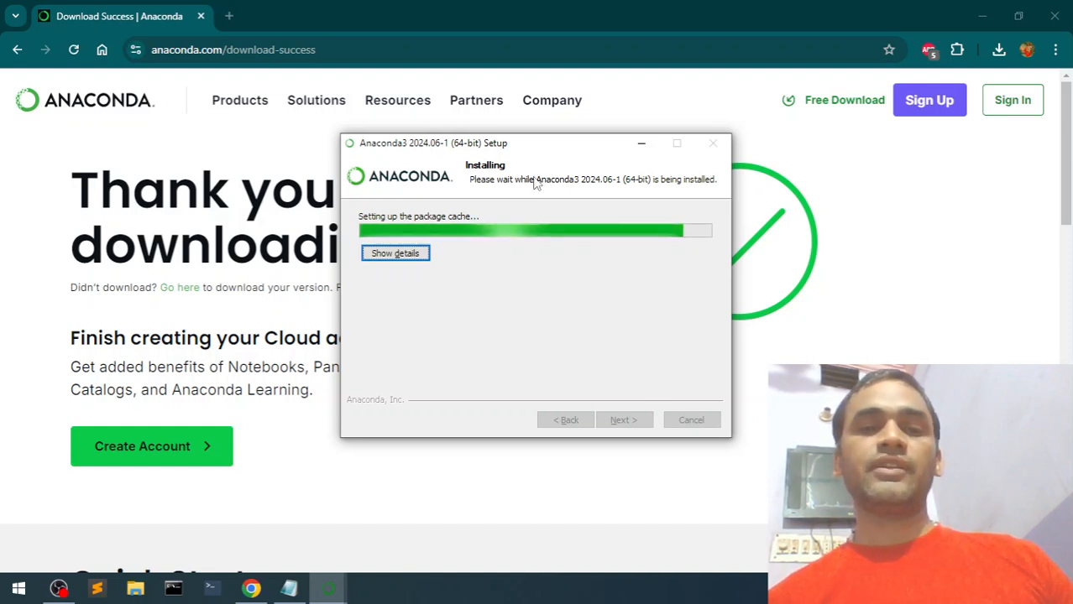
{"action": "mouse_move", "coordinate": [553, 146]}
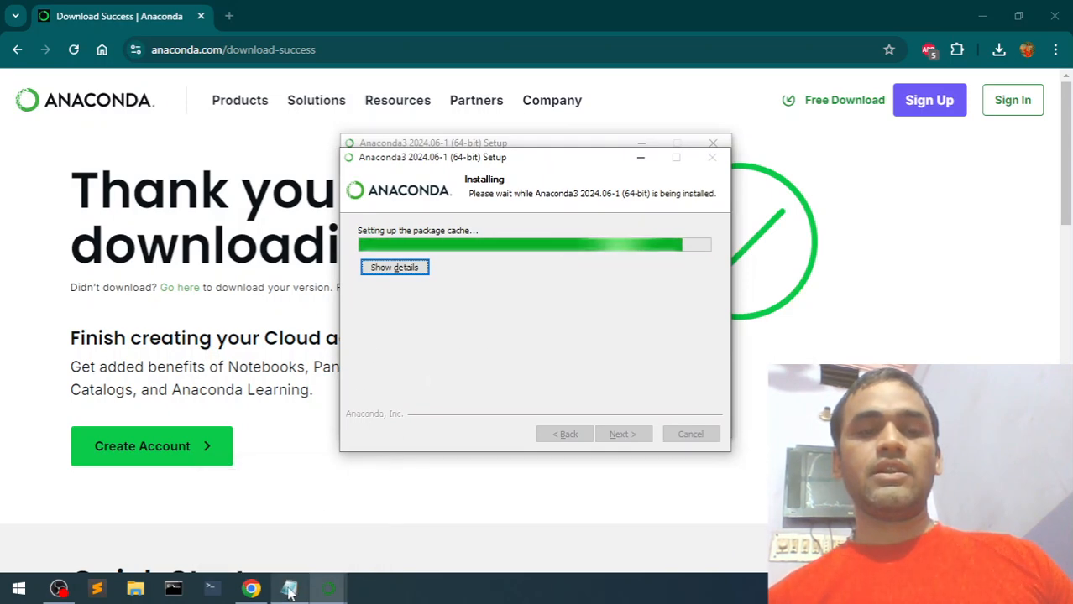
- Read the Notepad notes on Anaconda's components, then close them
{"action": "left_click", "coordinate": [288, 588]}
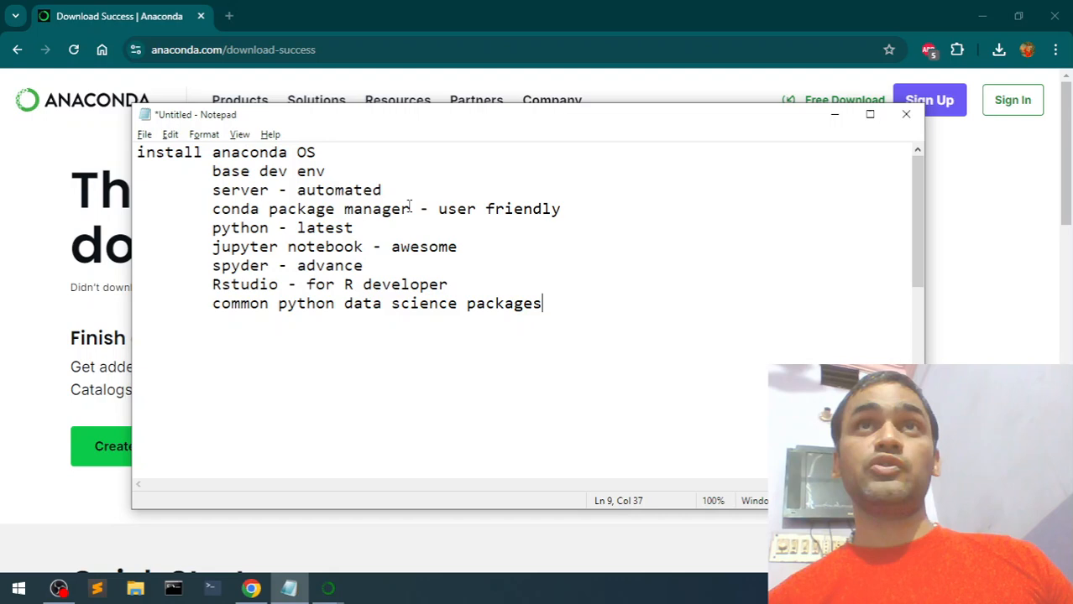
{"action": "mouse_move", "coordinate": [385, 223]}
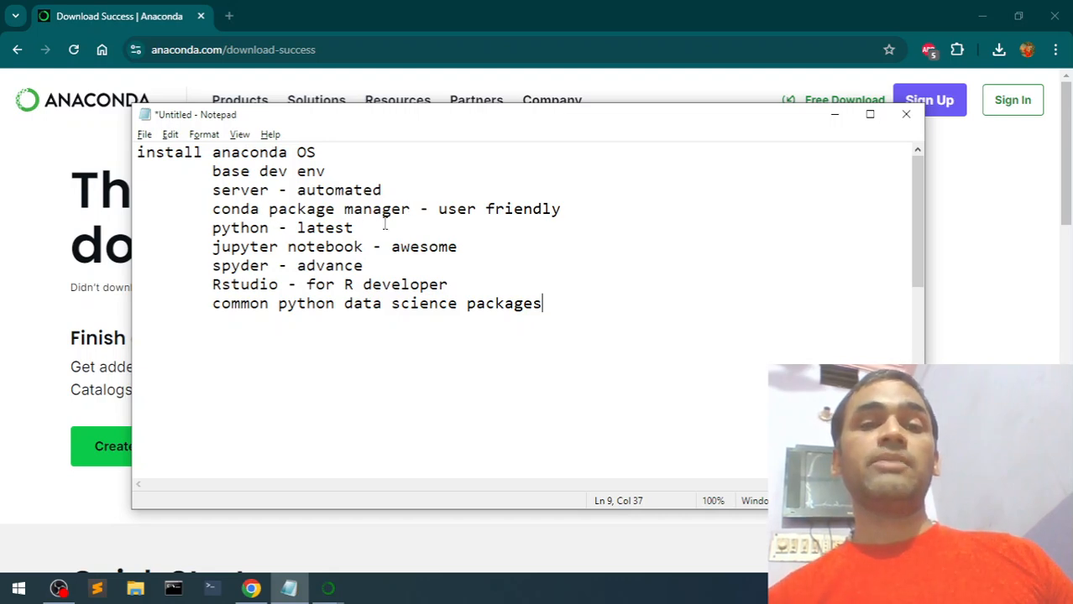
{"action": "mouse_move", "coordinate": [404, 263]}
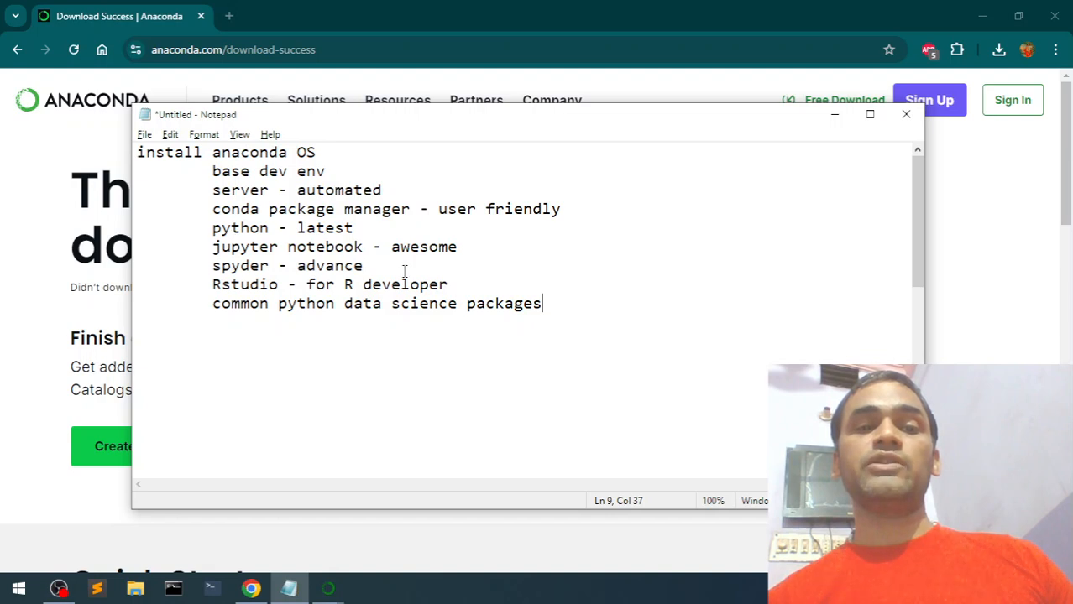
{"action": "mouse_move", "coordinate": [432, 271]}
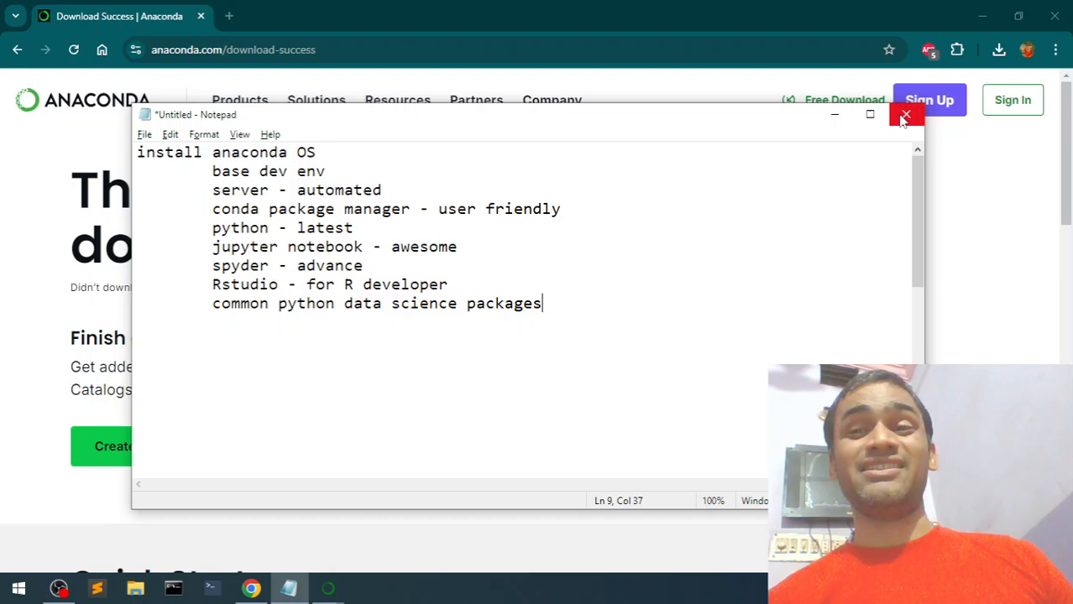
{"action": "left_click", "coordinate": [906, 114]}
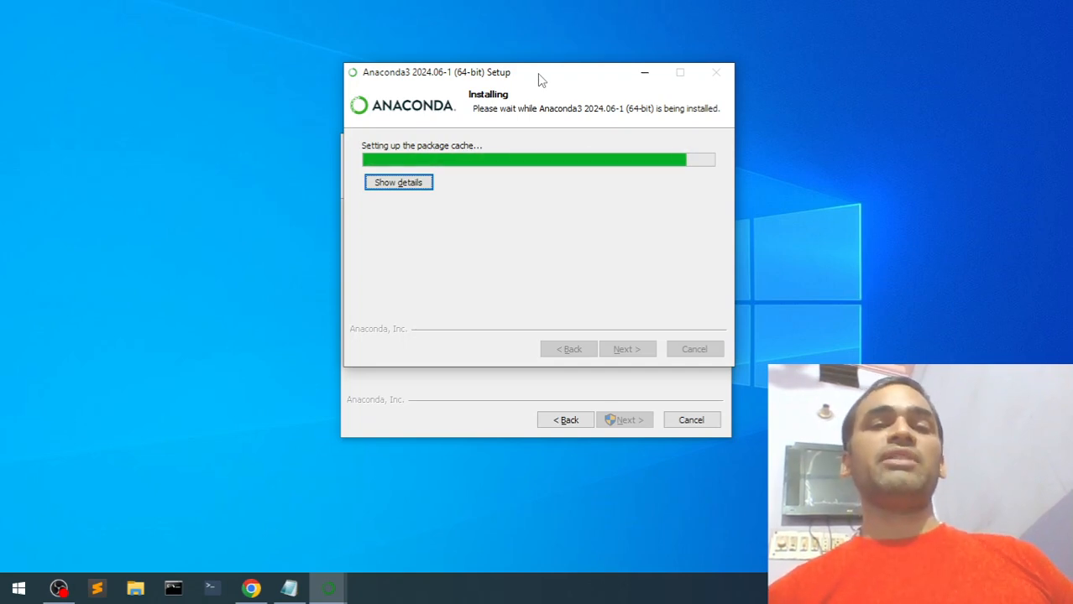
{"action": "mouse_move", "coordinate": [546, 93]}
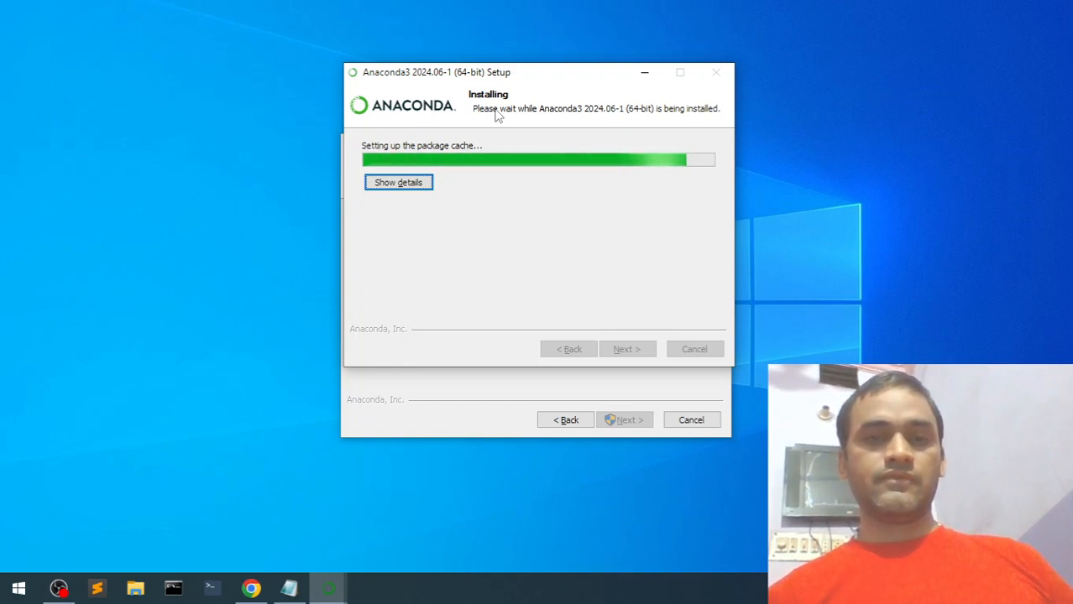
{"action": "mouse_move", "coordinate": [256, 504]}
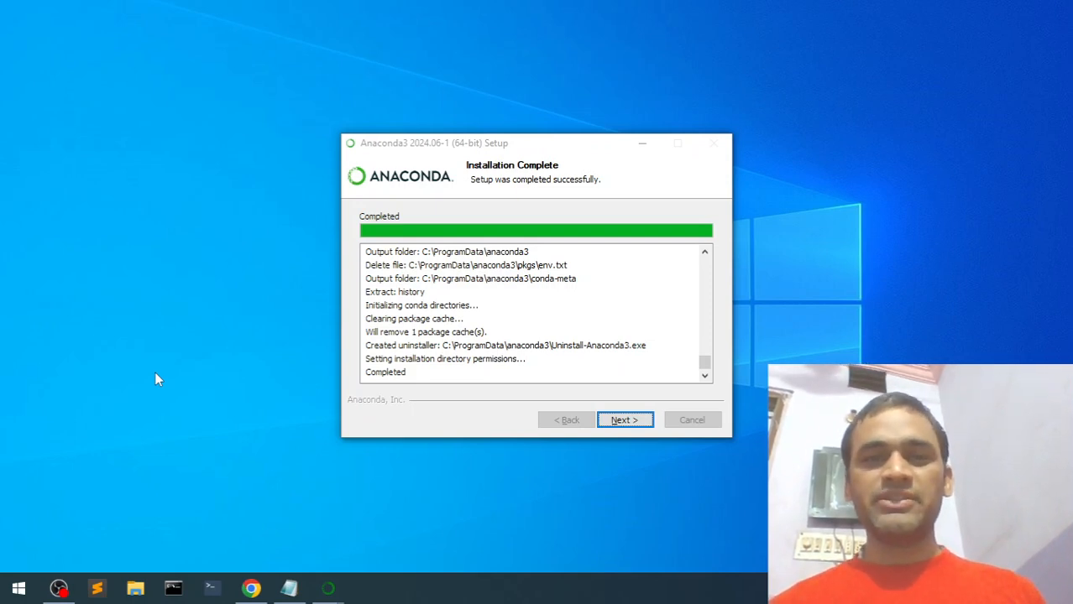
{"action": "mouse_move", "coordinate": [625, 352]}
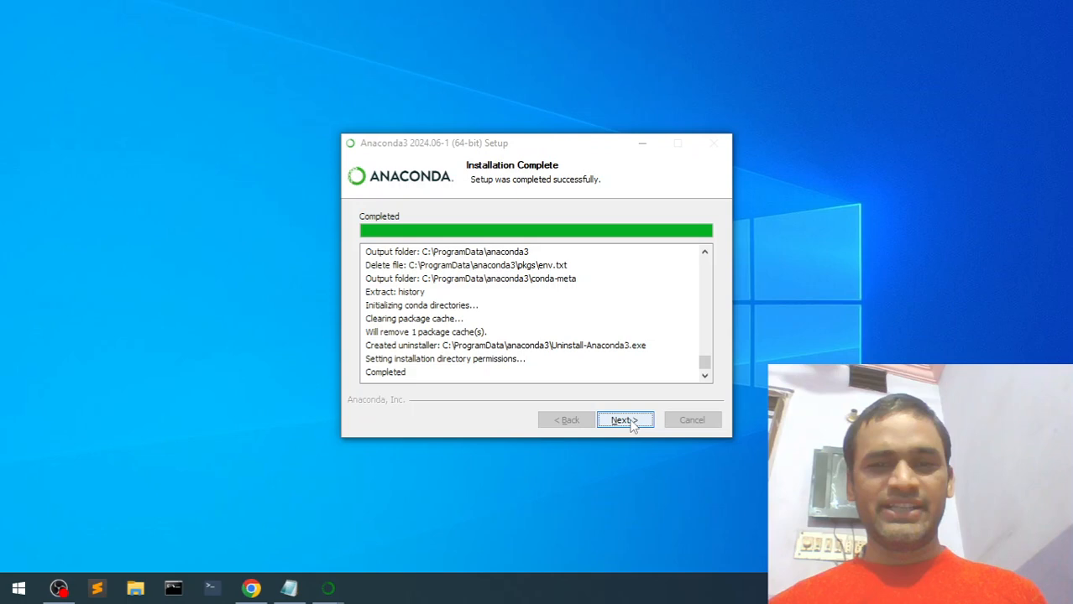
- Finish Anaconda3 Setup with 'Launch Anaconda Navigator' left ticked
{"action": "left_click", "coordinate": [625, 420]}
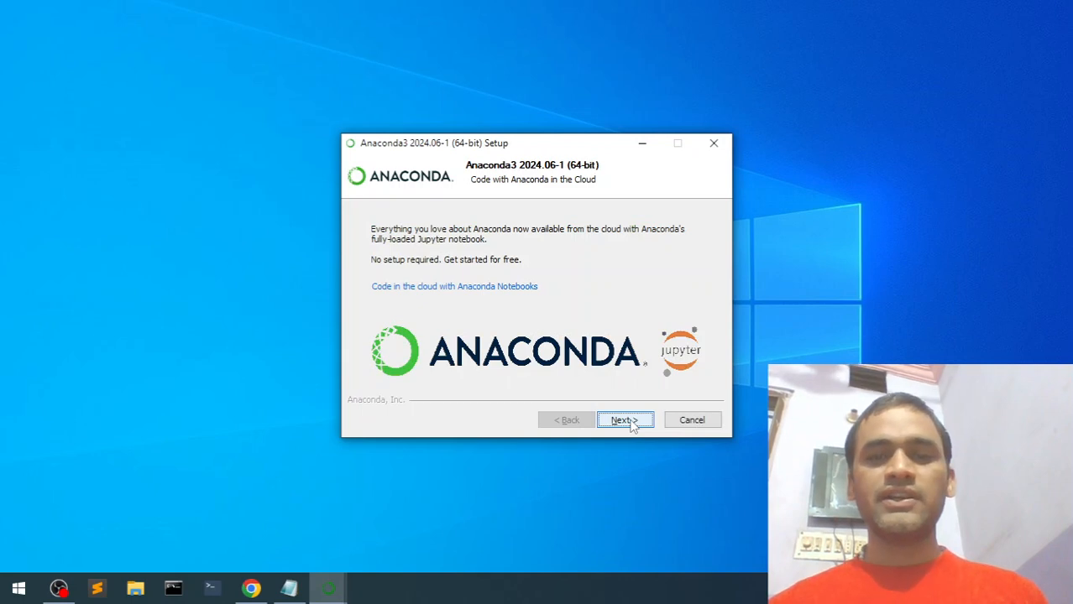
{"action": "left_click", "coordinate": [624, 420]}
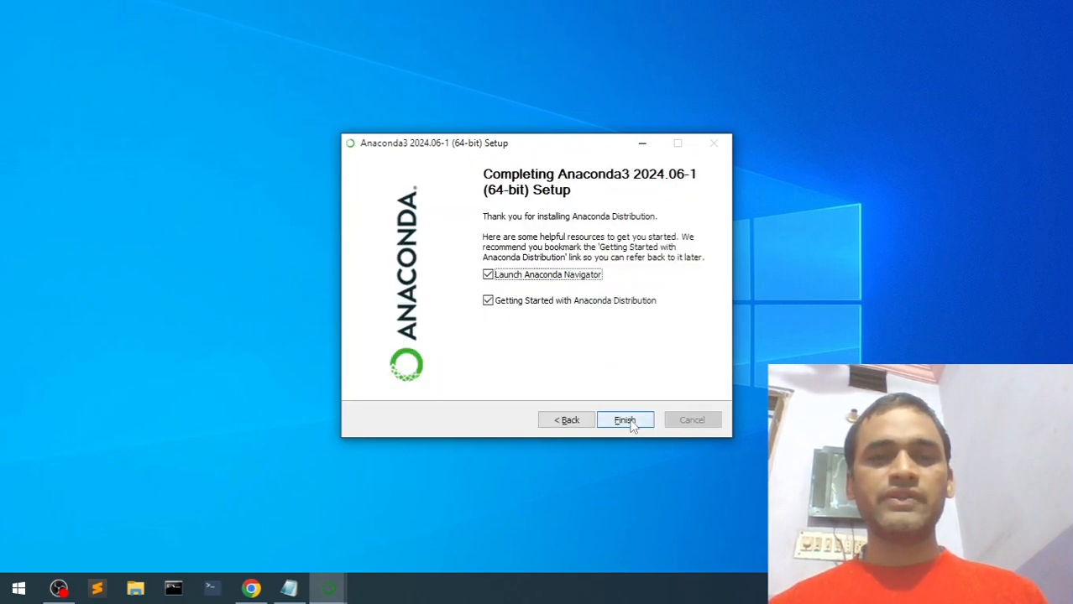
{"action": "mouse_move", "coordinate": [610, 377]}
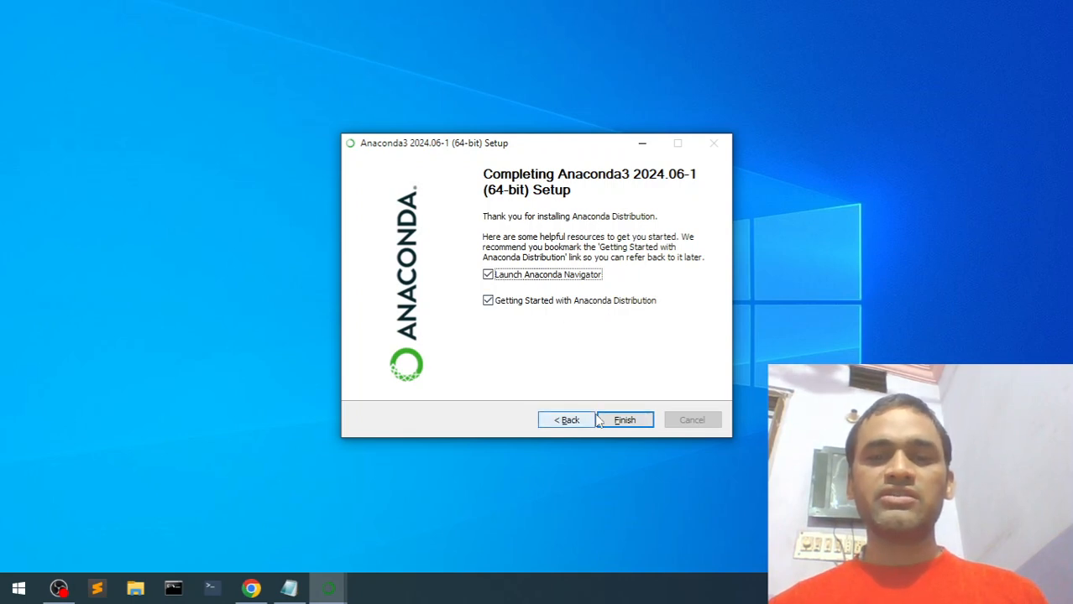
{"action": "left_click", "coordinate": [625, 420]}
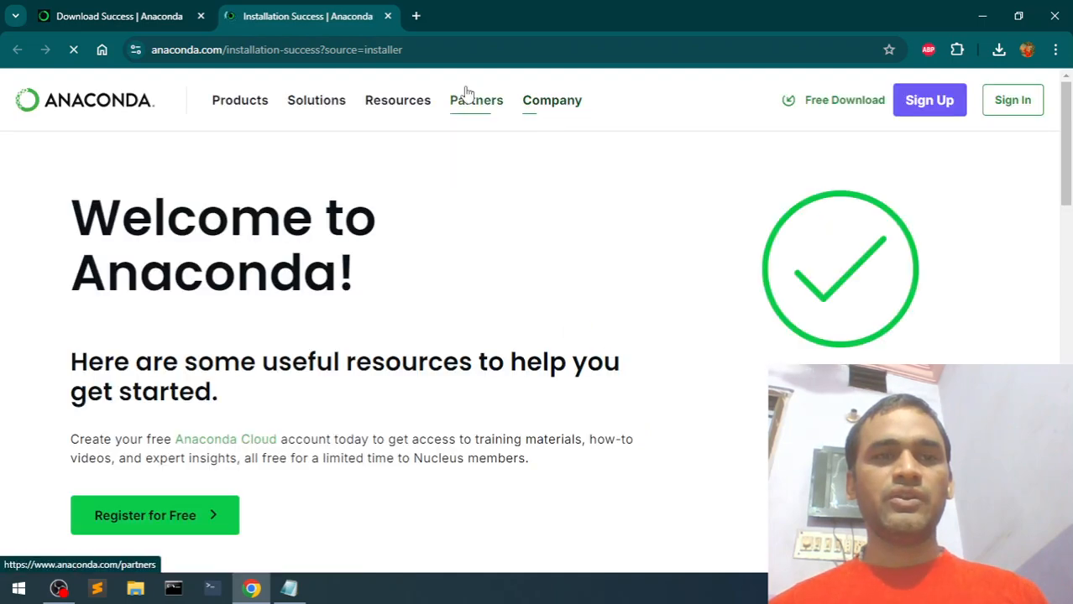
- Close the Installation Success page in Chrome
{"action": "left_click", "coordinate": [118, 15]}
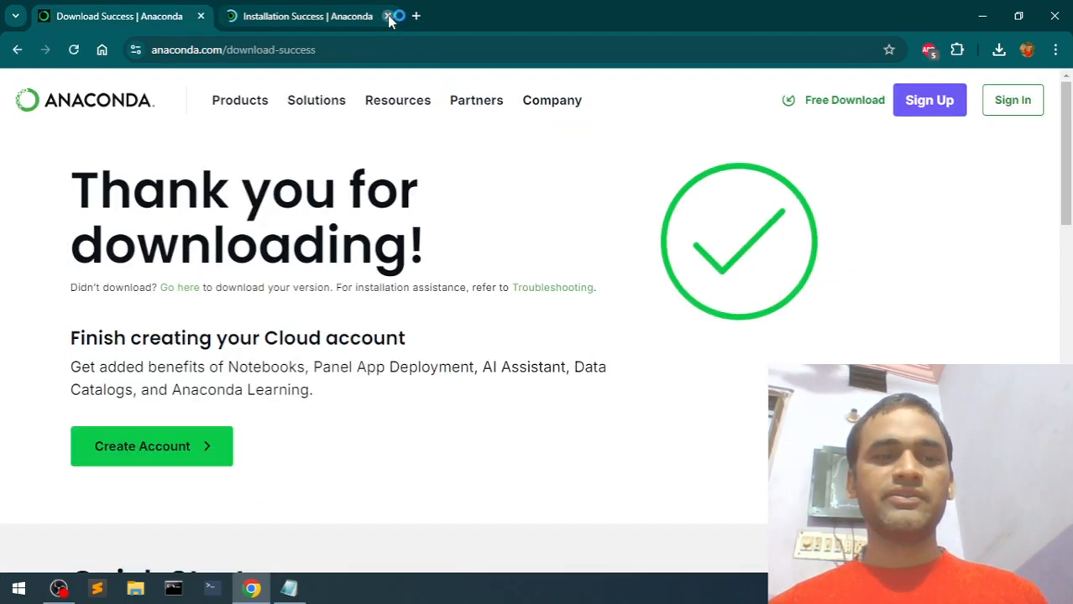
{"action": "left_click", "coordinate": [388, 15]}
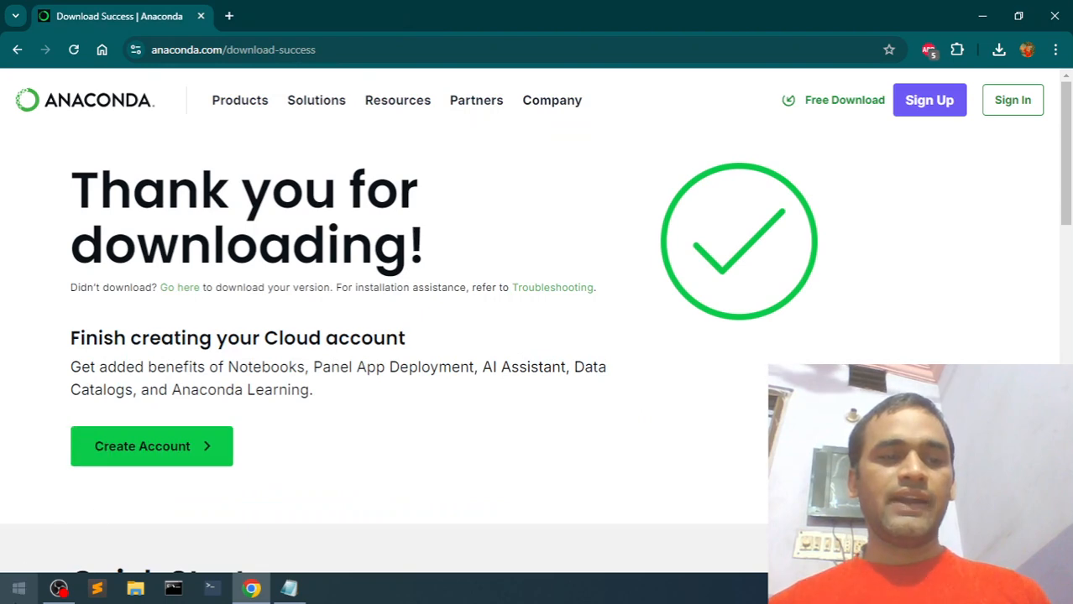
{"action": "left_click", "coordinate": [19, 587]}
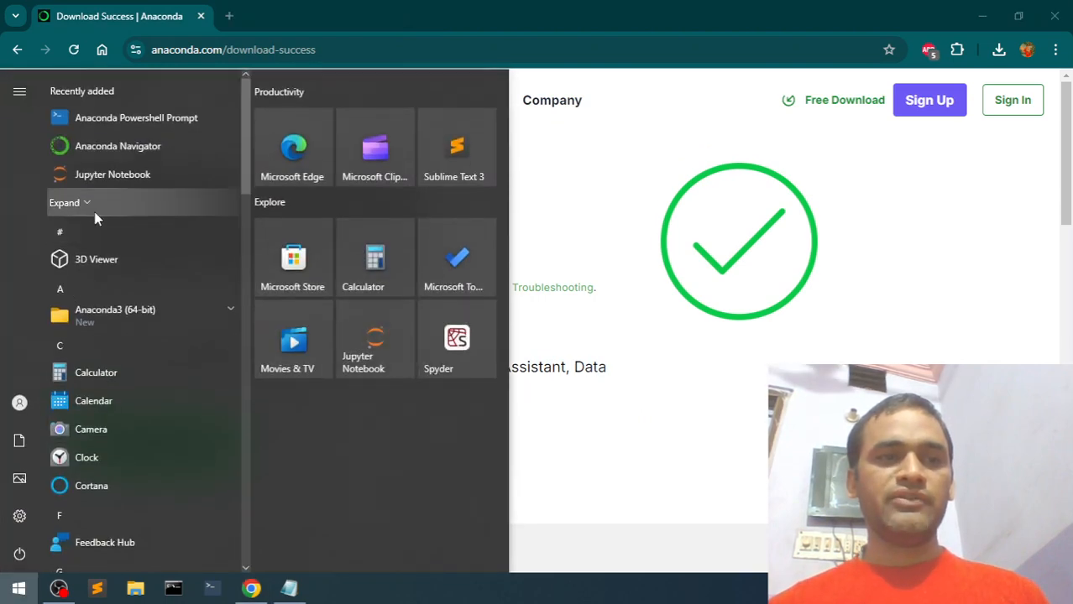
- Expand Recently added to show the Anaconda Navigator, Jupyter, Spyder and Prompt shortcuts
{"action": "left_click", "coordinate": [64, 203]}
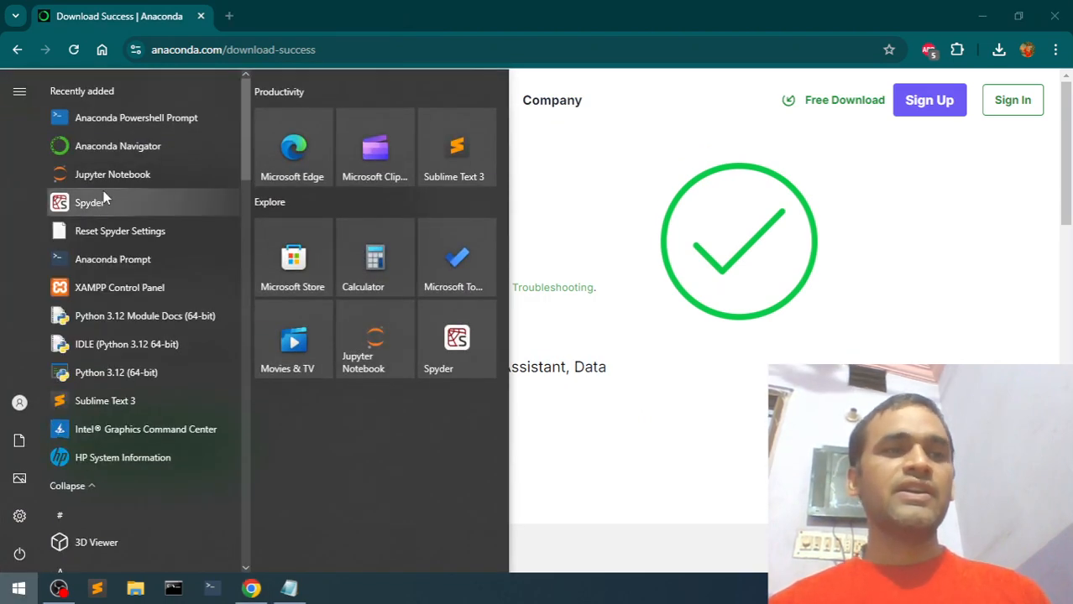
{"action": "mouse_move", "coordinate": [136, 118]}
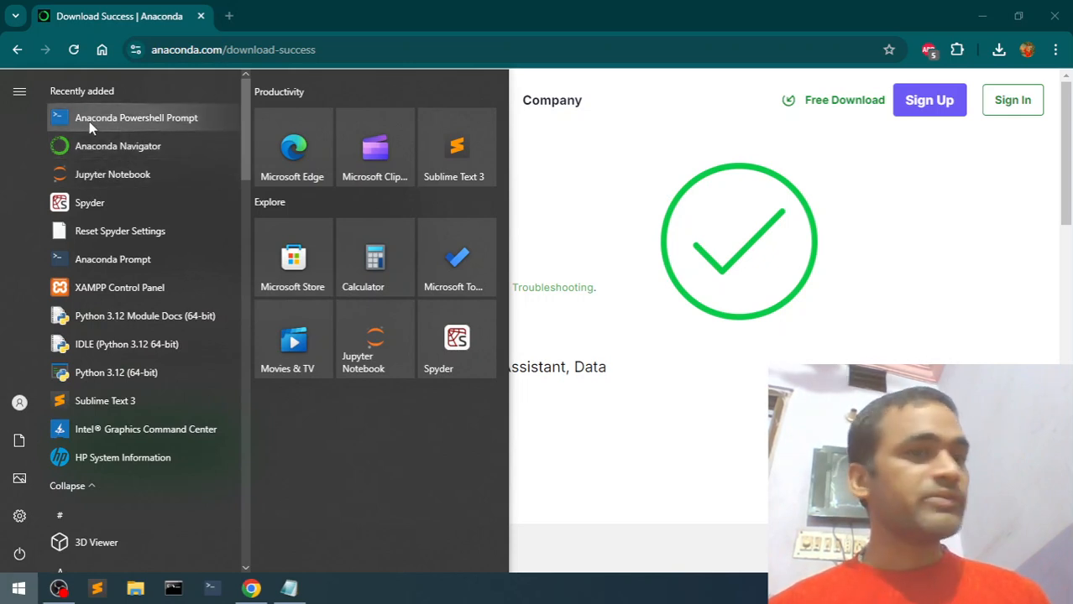
{"action": "mouse_move", "coordinate": [117, 145]}
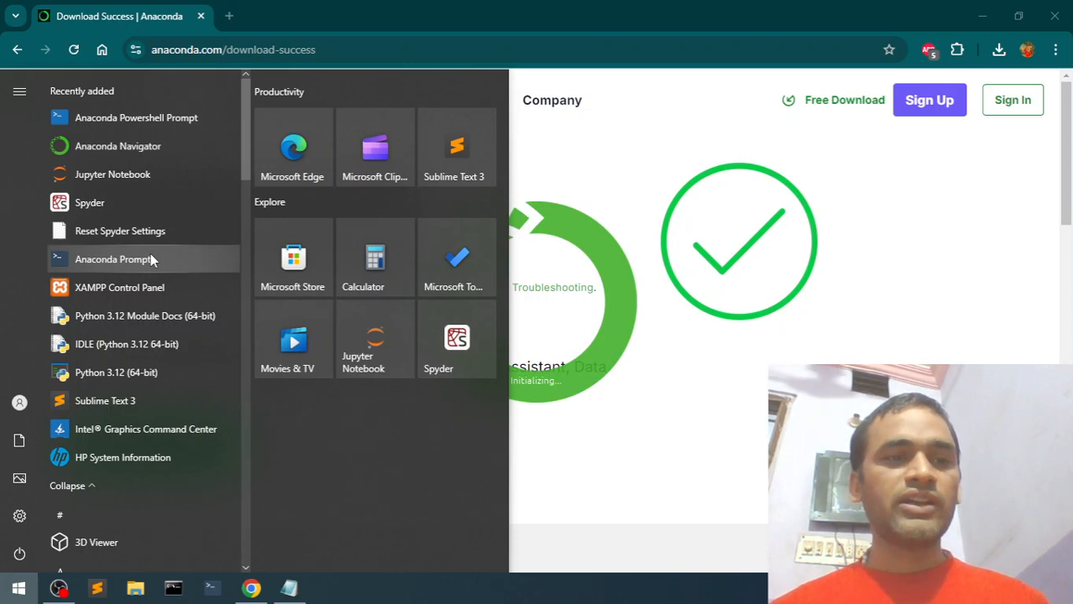
{"action": "mouse_move", "coordinate": [119, 231]}
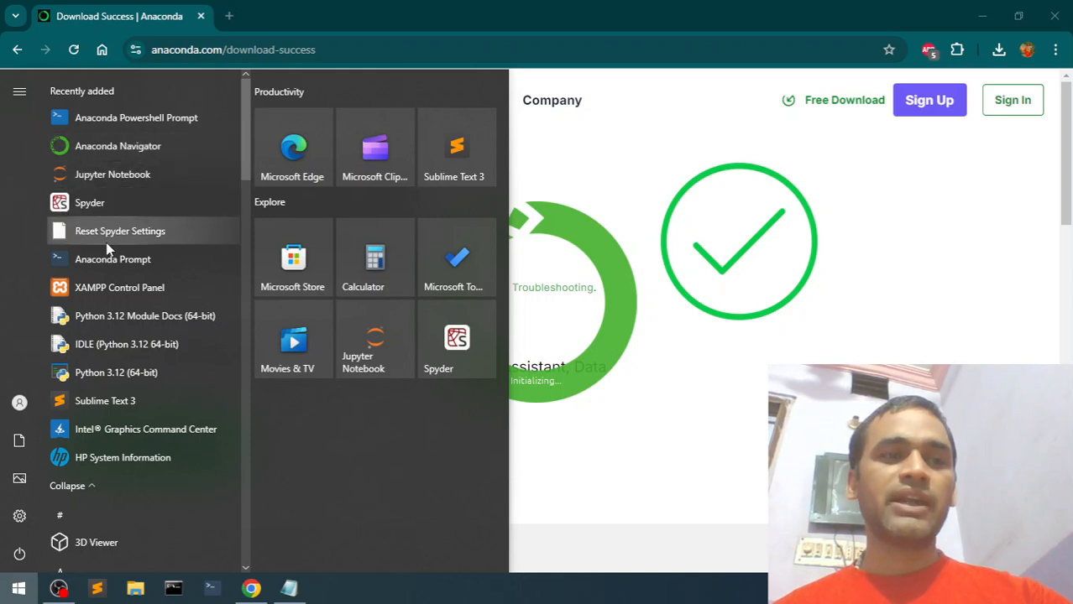
{"action": "mouse_move", "coordinate": [382, 113]}
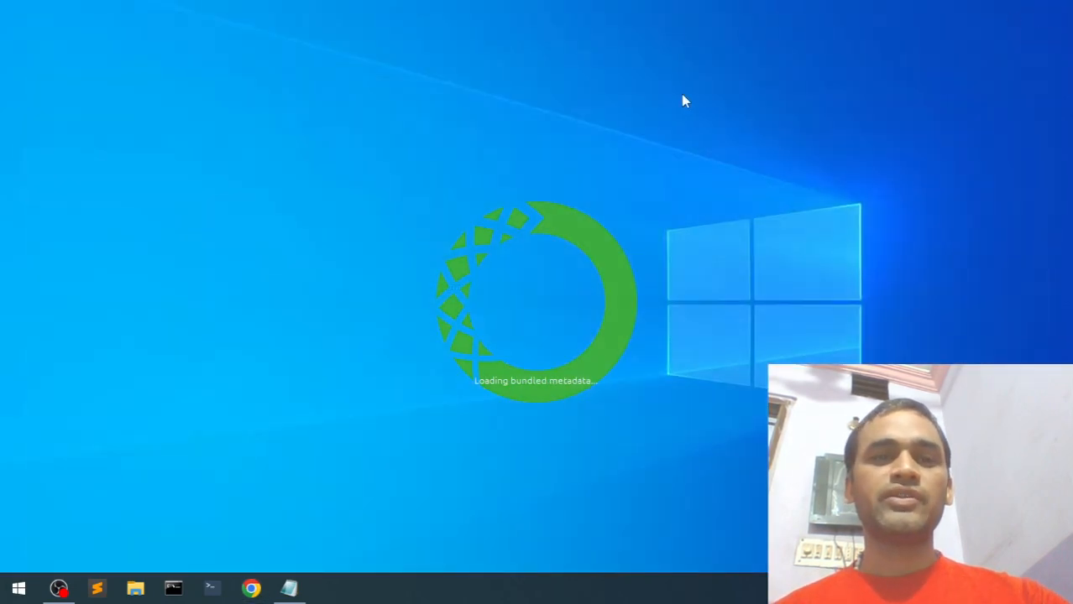
{"action": "mouse_move", "coordinate": [552, 218]}
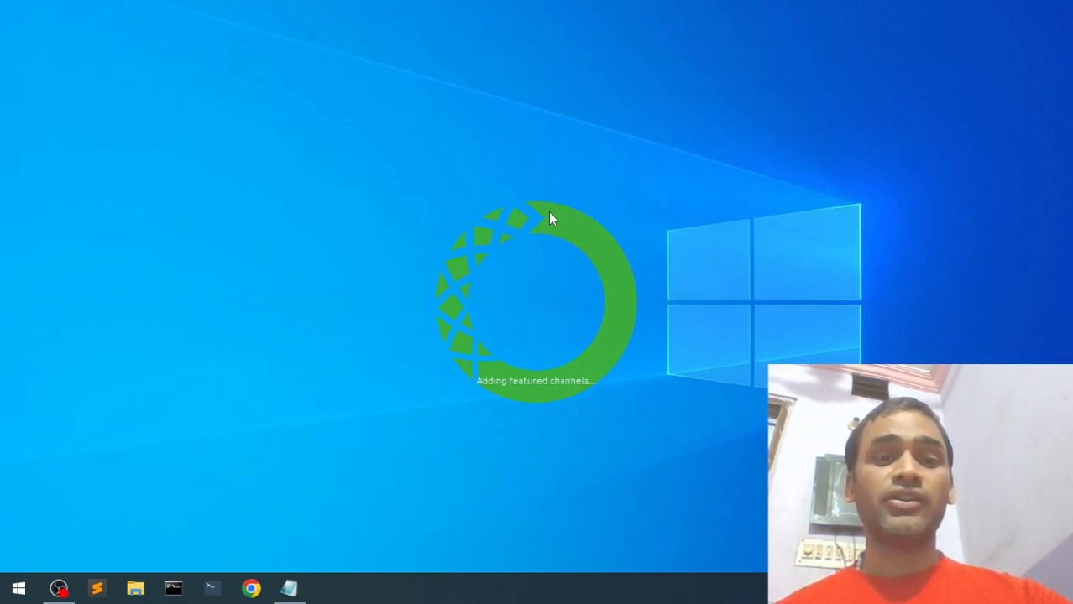
{"action": "mouse_move", "coordinate": [541, 229]}
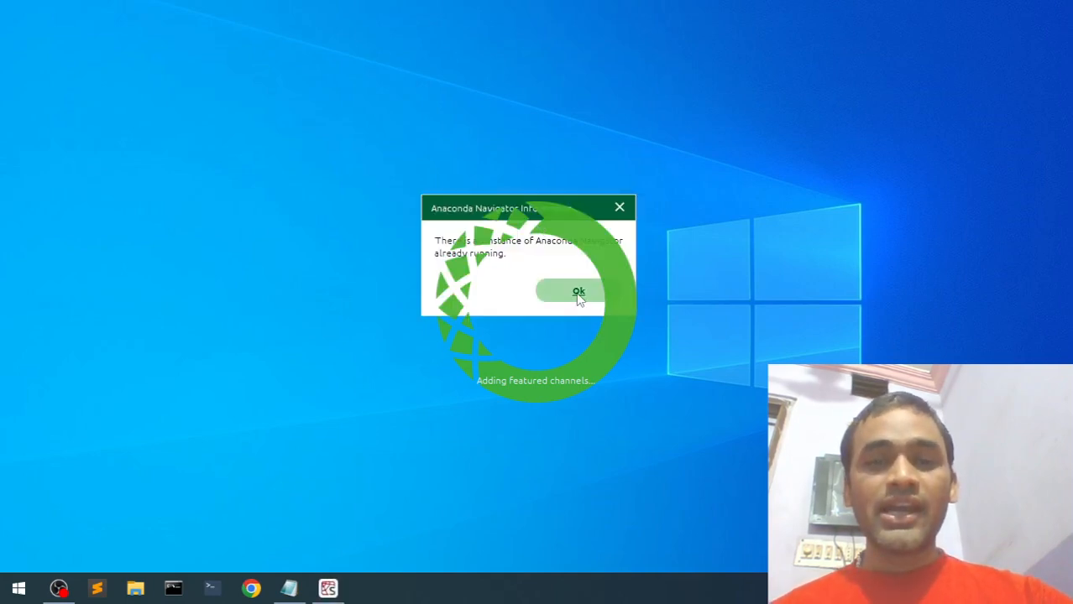
- Dismiss the 'Anaconda Navigator Info' already-running notice with Ok
{"action": "left_click", "coordinate": [578, 291]}
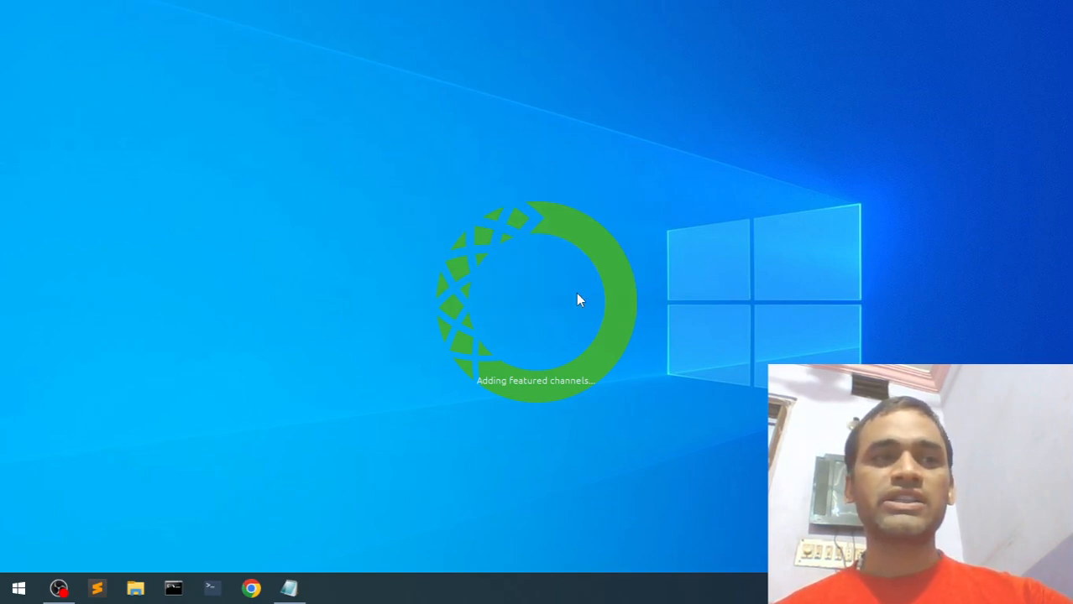
{"action": "mouse_move", "coordinate": [469, 256]}
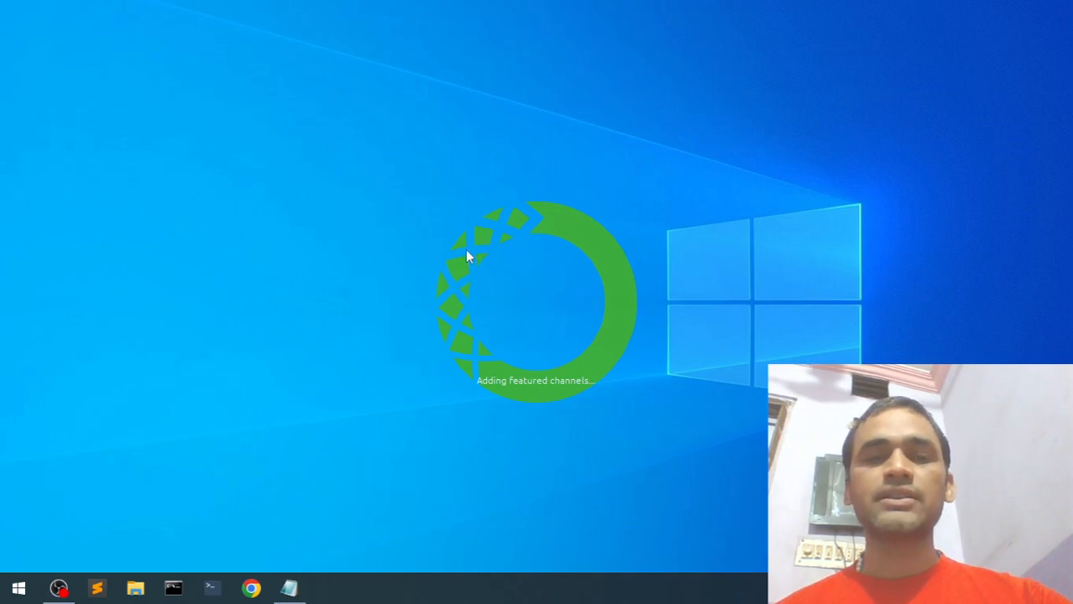
{"action": "mouse_move", "coordinate": [612, 405]}
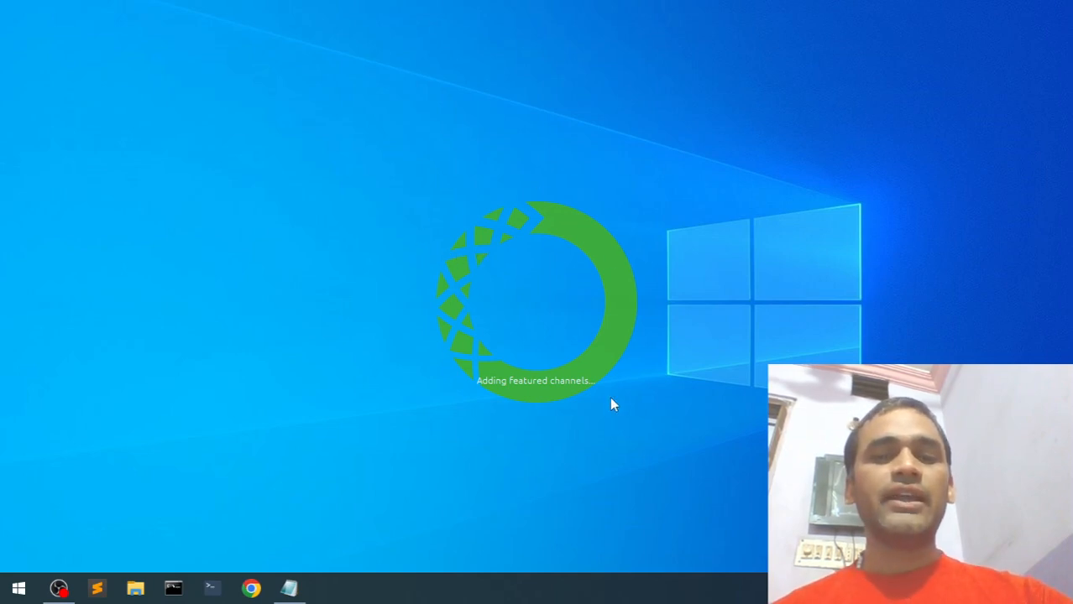
{"action": "mouse_move", "coordinate": [515, 388]}
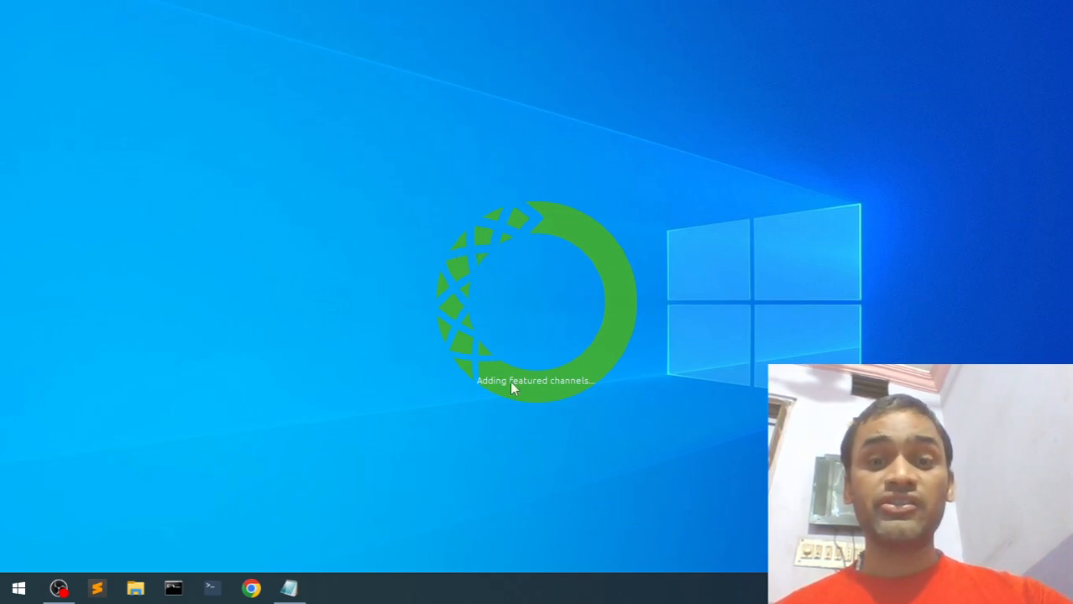
{"action": "mouse_move", "coordinate": [536, 248]}
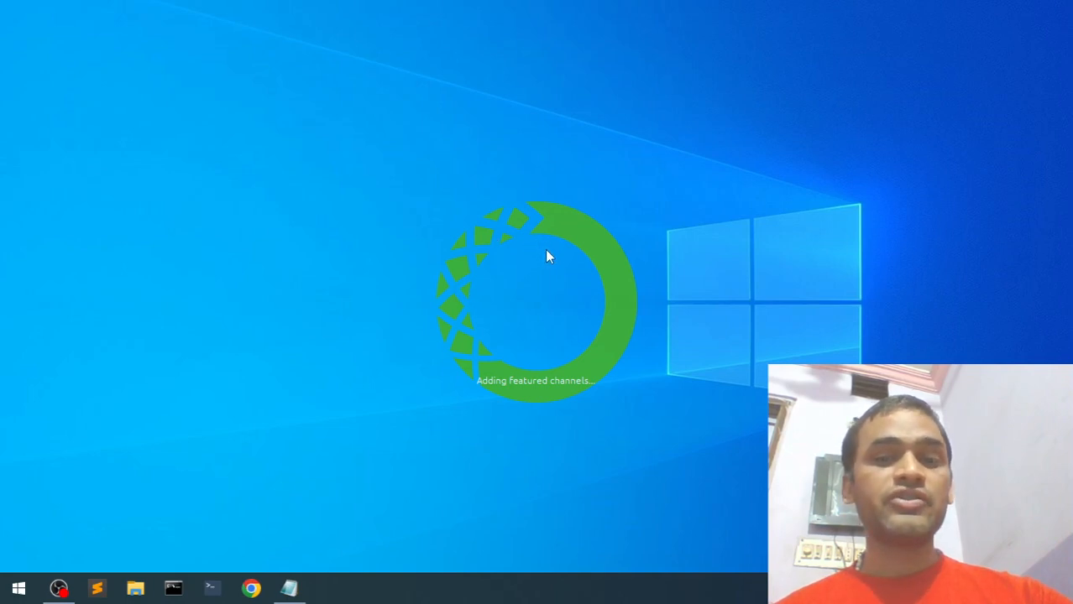
{"action": "mouse_move", "coordinate": [569, 278]}
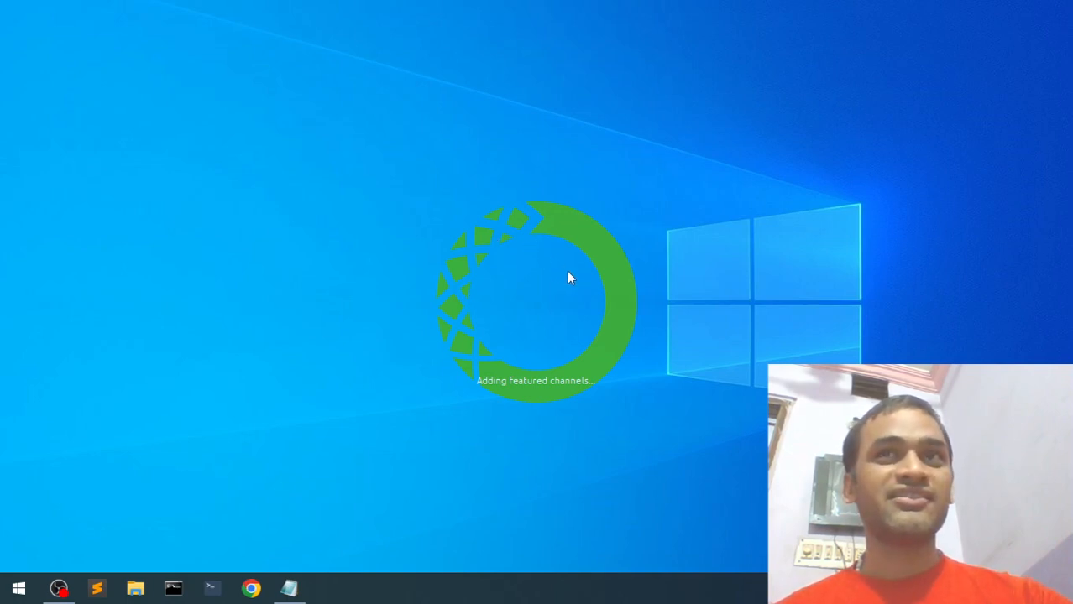
{"action": "mouse_move", "coordinate": [500, 309]}
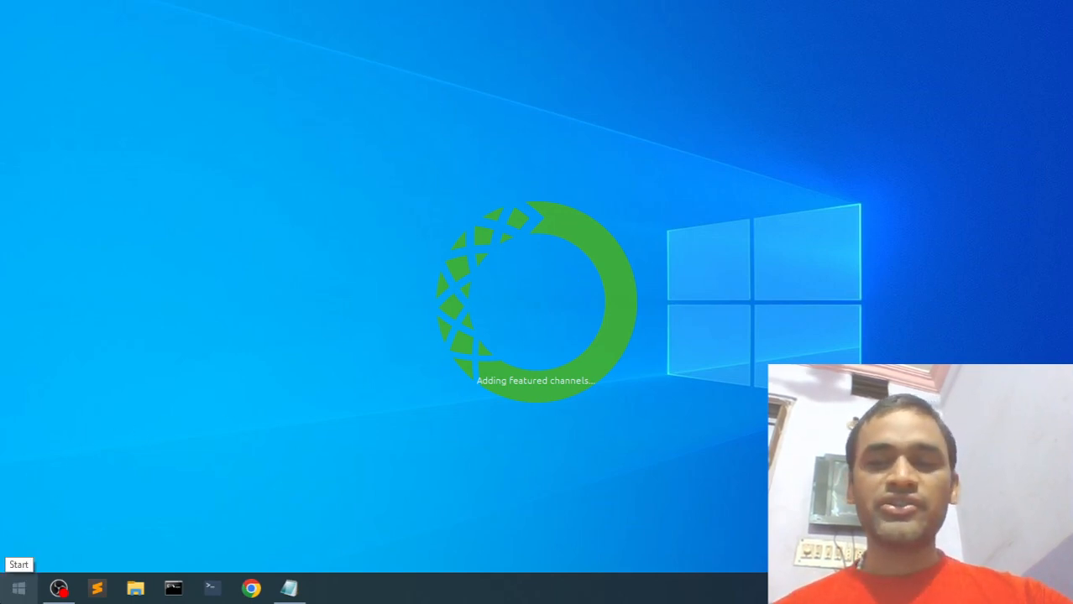
- Launch Jupyter Notebook from the Start menu's expanded Recently added list
{"action": "left_click", "coordinate": [19, 588]}
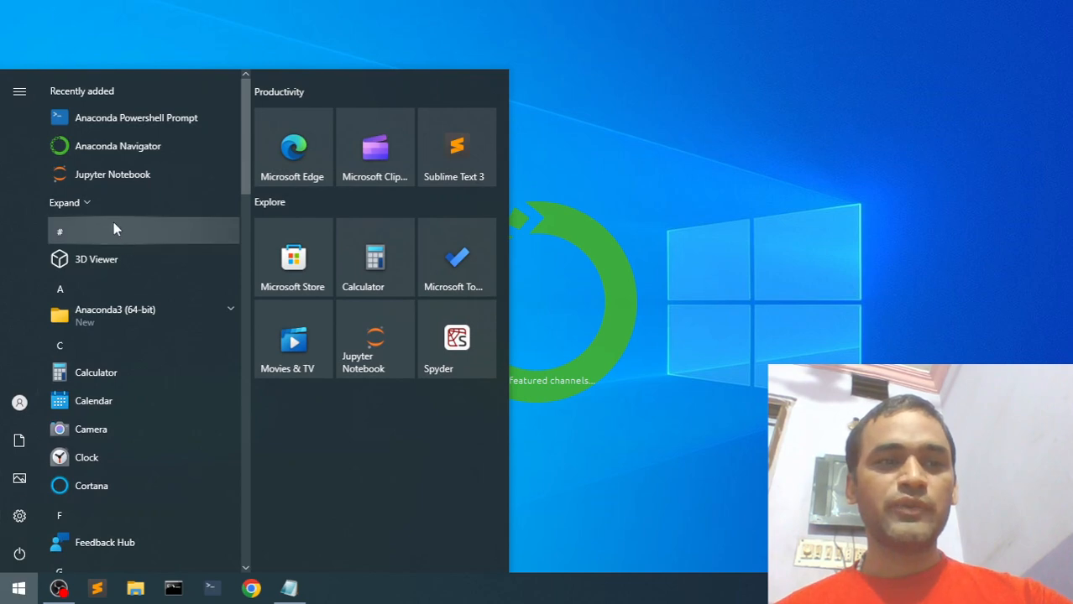
{"action": "left_click", "coordinate": [65, 203]}
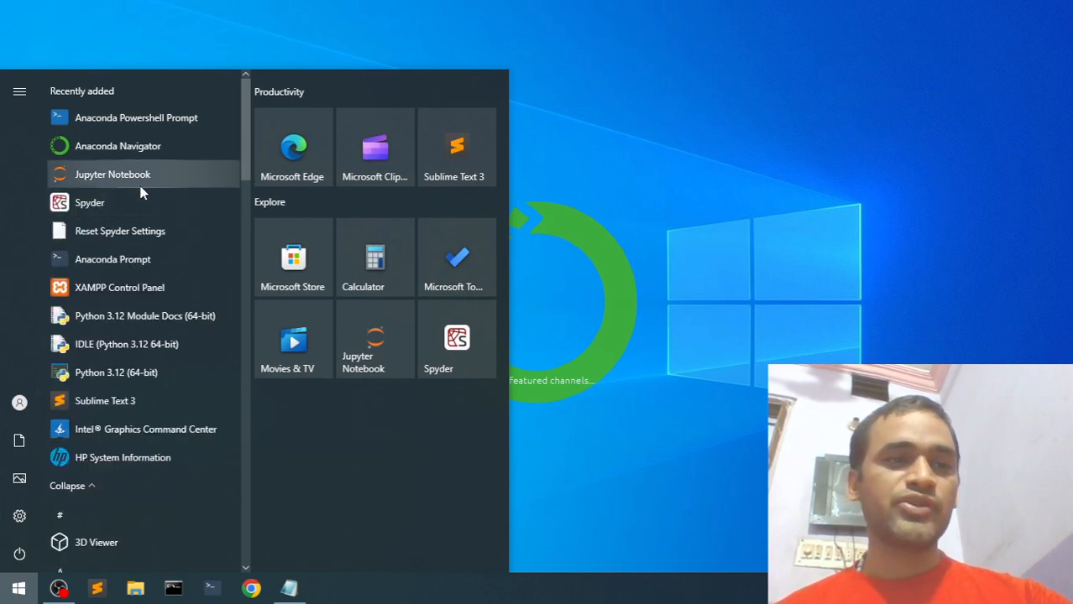
{"action": "left_click", "coordinate": [113, 174]}
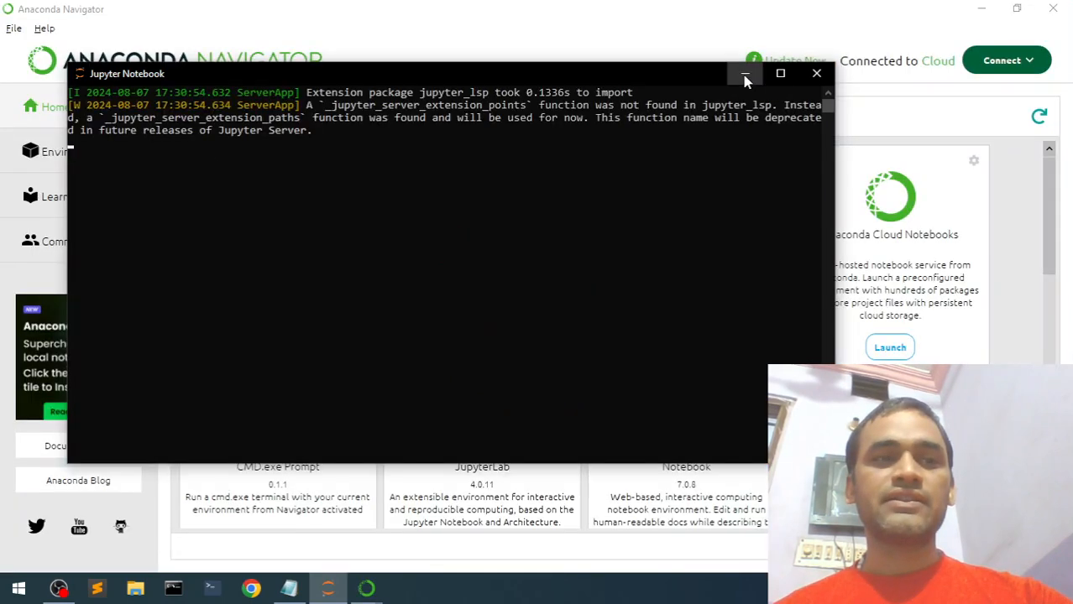
- Hide the Jupyter console, scroll through Navigator's app catalog, then cancel quitting Navigator
{"action": "left_click", "coordinate": [745, 74]}
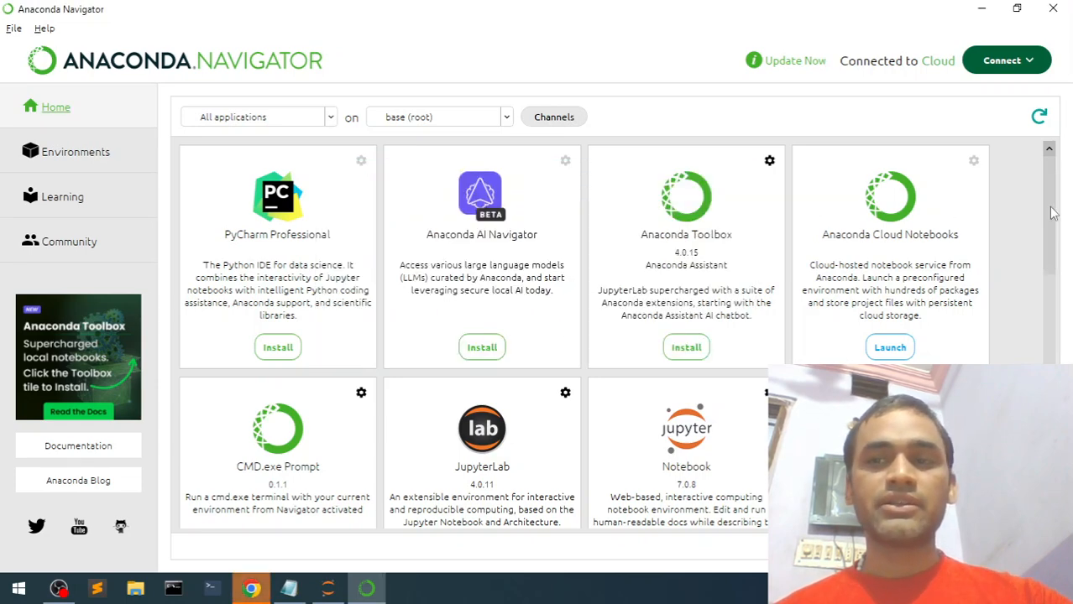
{"action": "scroll", "scroll_direction": "down", "scroll_amount": 3}
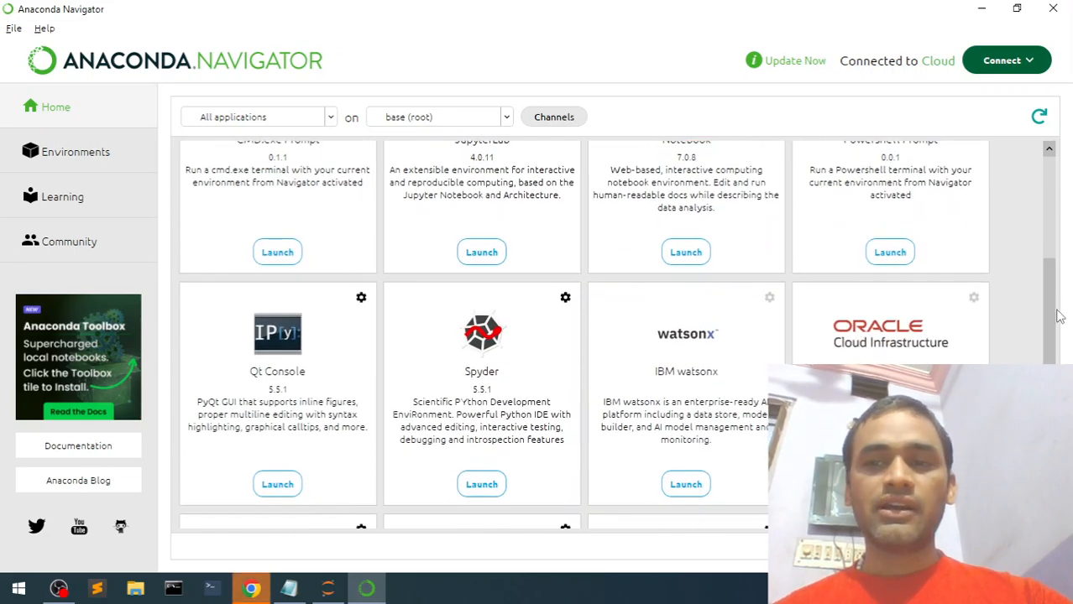
{"action": "scroll", "scroll_direction": "down", "scroll_amount": 3}
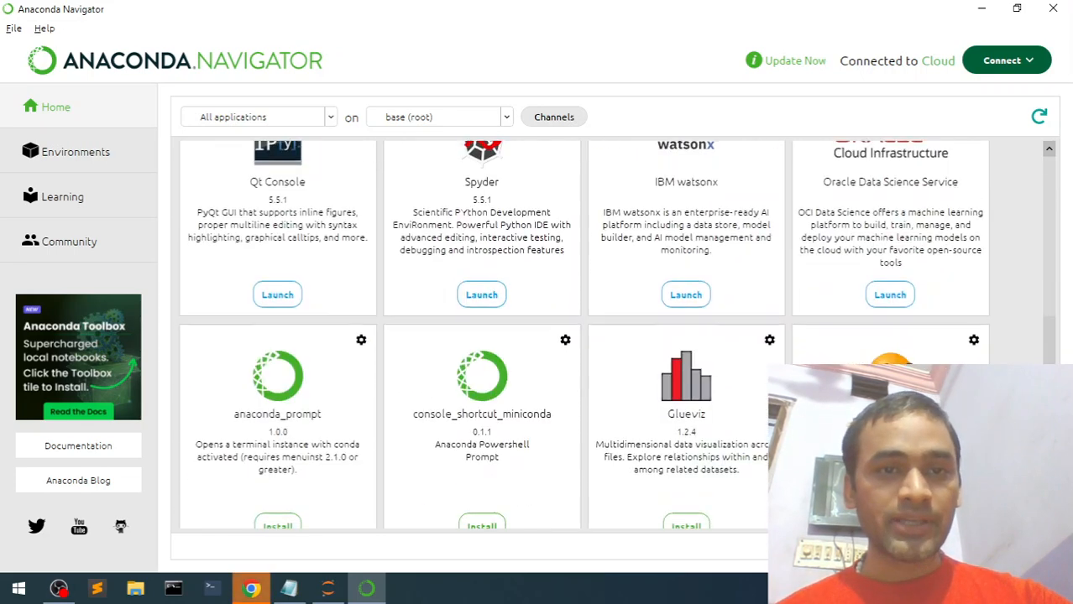
{"action": "scroll", "scroll_direction": "down", "scroll_amount": 3}
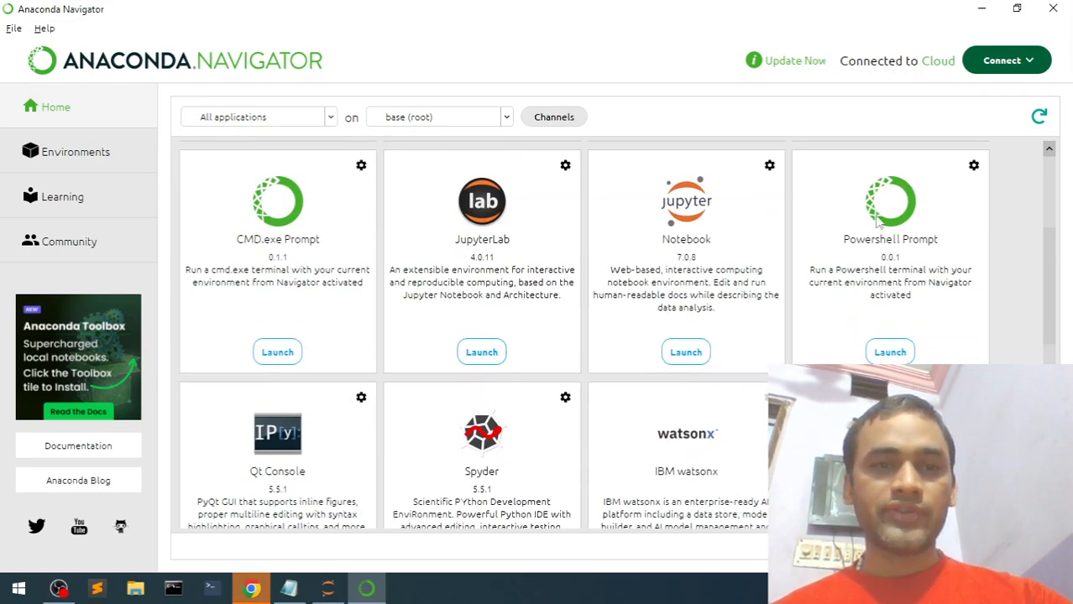
{"action": "scroll", "scroll_direction": "down", "scroll_amount": 3}
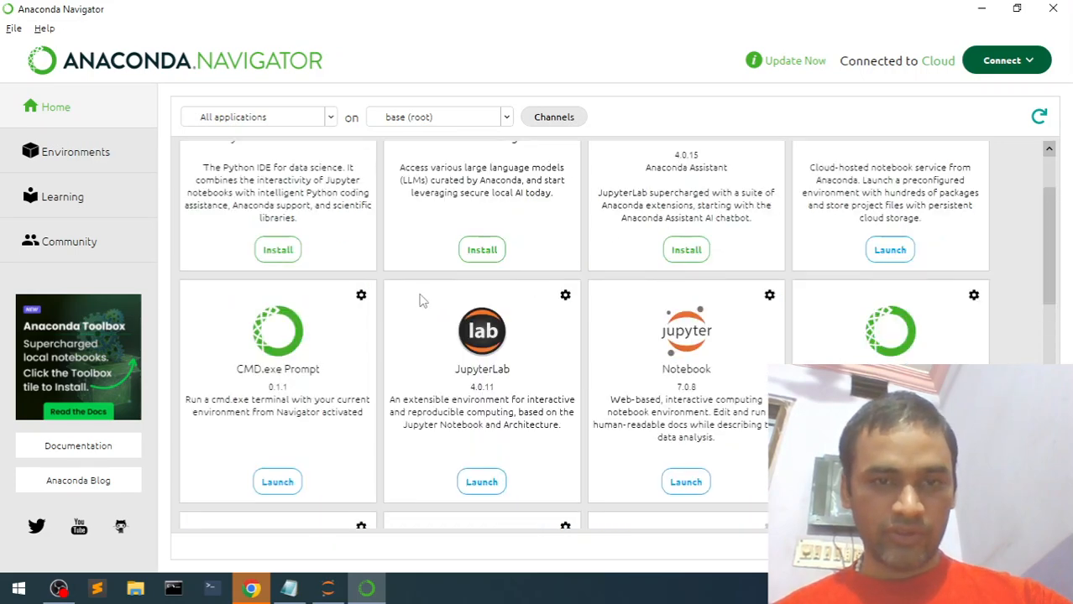
{"action": "mouse_move", "coordinate": [615, 500]}
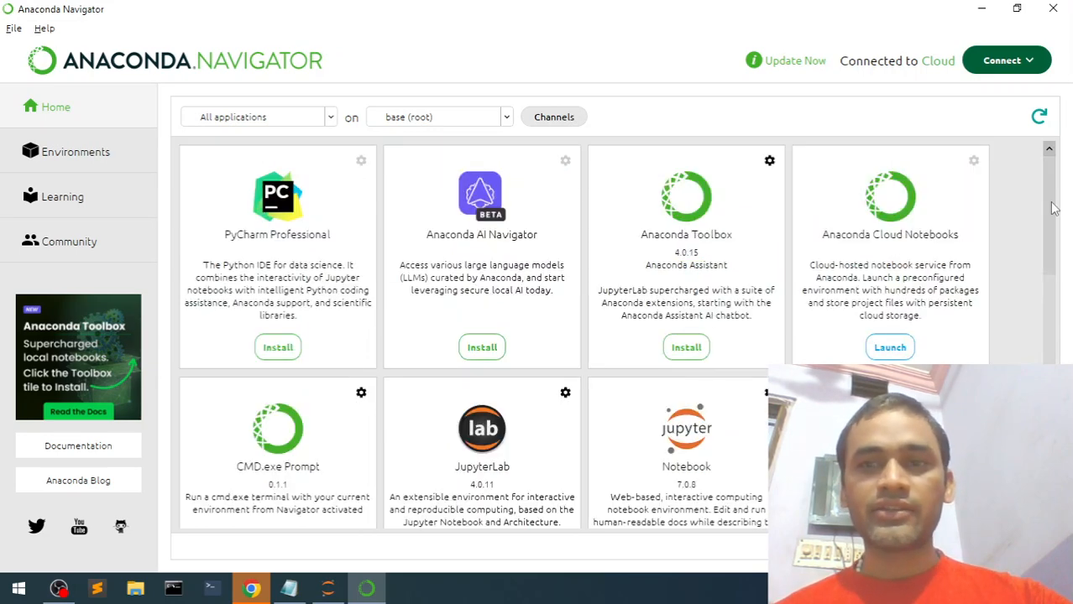
{"action": "scroll", "scroll_direction": "down", "scroll_amount": 3}
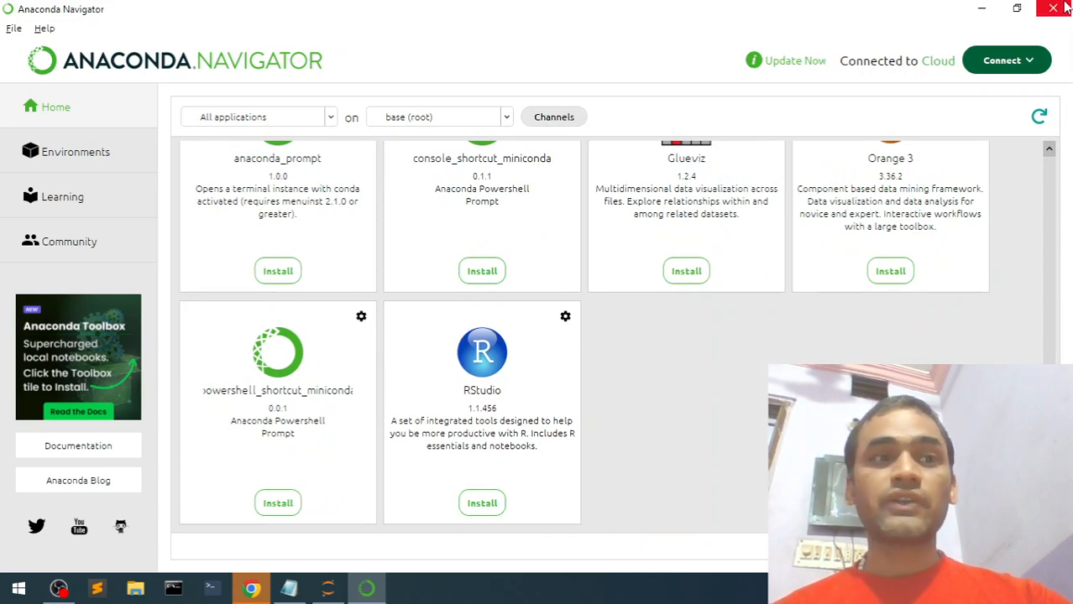
{"action": "left_click", "coordinate": [1054, 9]}
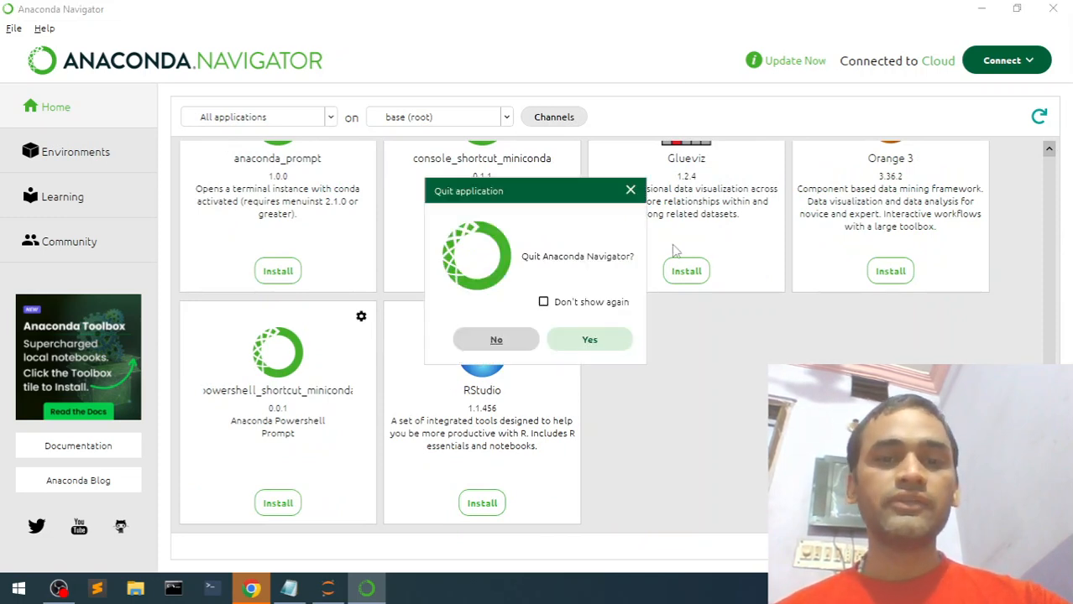
{"action": "left_click", "coordinate": [496, 339]}
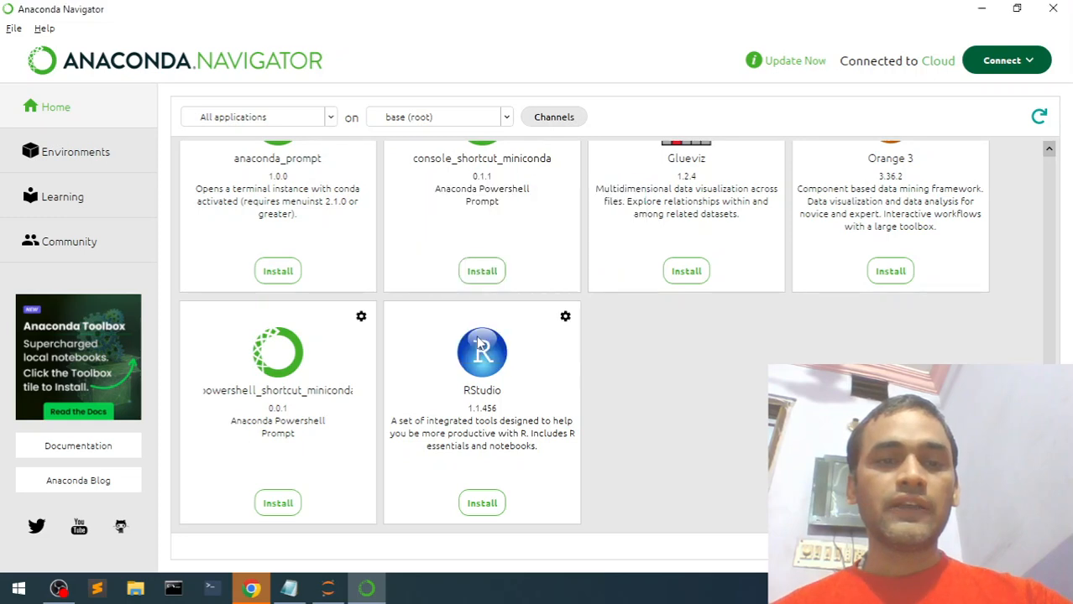
{"action": "mouse_move", "coordinate": [471, 418]}
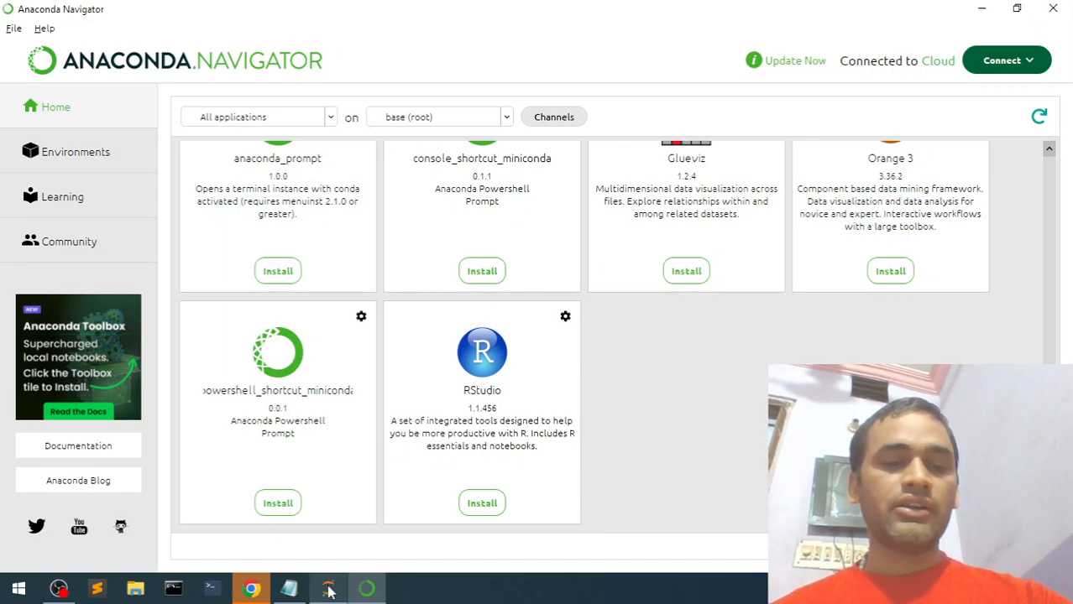
- Restore the Jupyter server console showing the server running at localhost:8888
{"action": "left_click", "coordinate": [328, 587]}
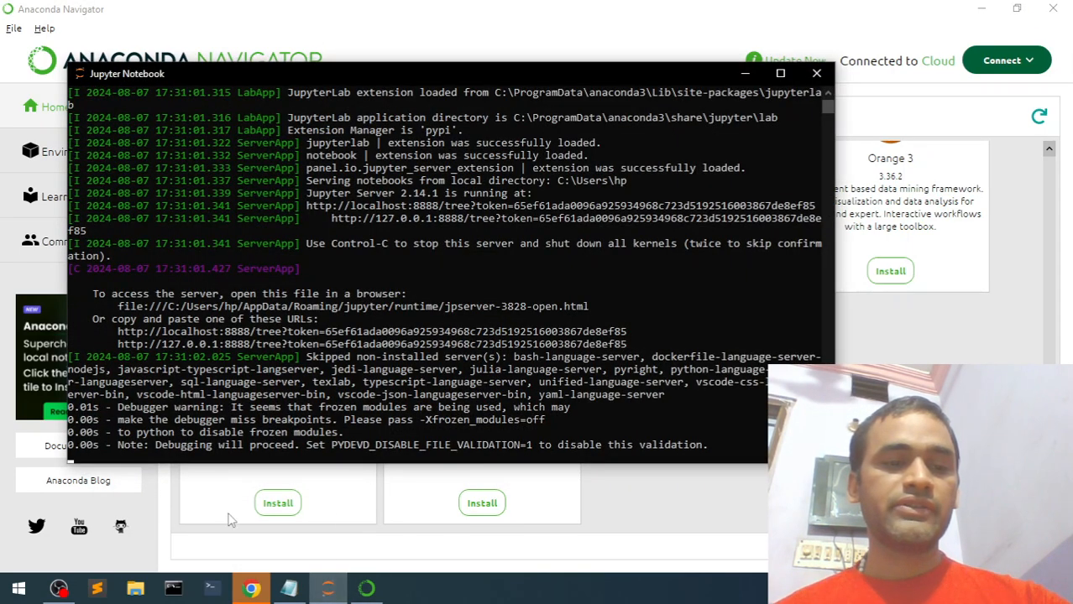
{"action": "mouse_move", "coordinate": [279, 107]}
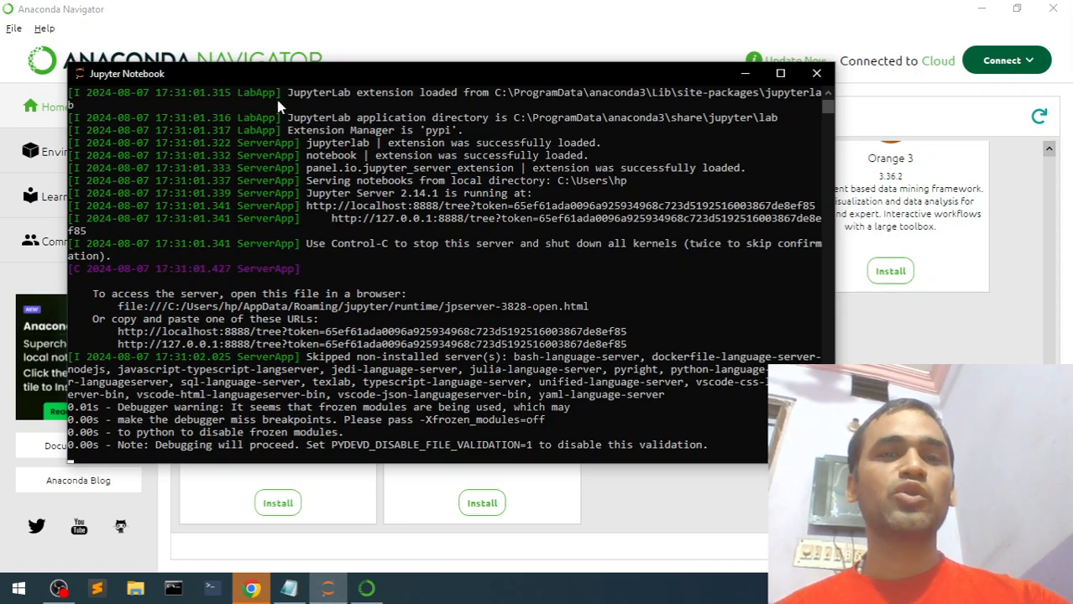
{"action": "mouse_move", "coordinate": [479, 280]}
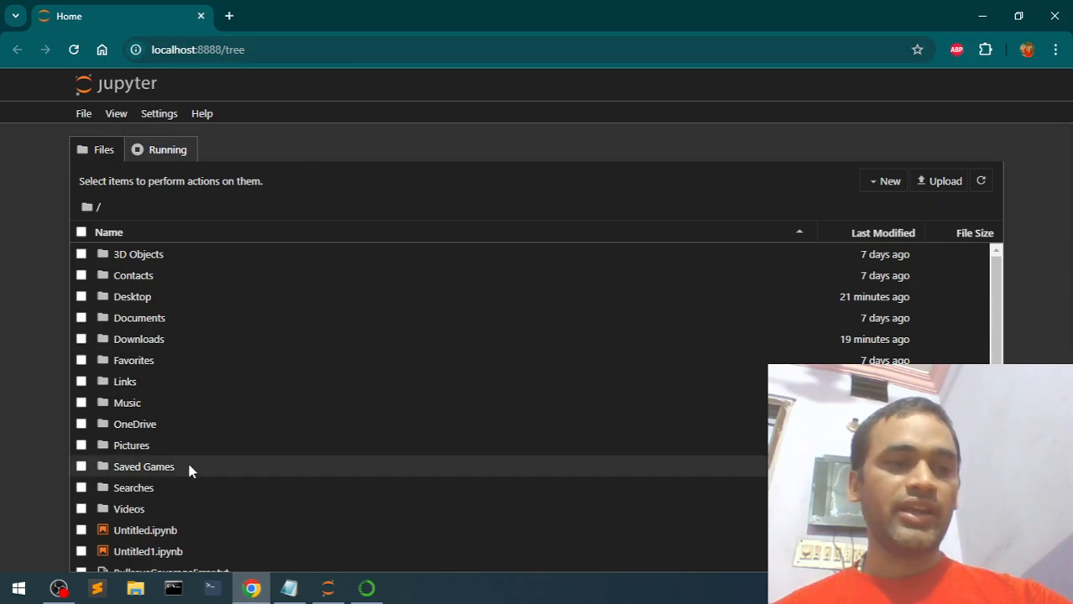
- Open Untitled.ipynb from the Files list, showing the pandas DataFrame with mean and median
{"action": "left_click", "coordinate": [81, 530]}
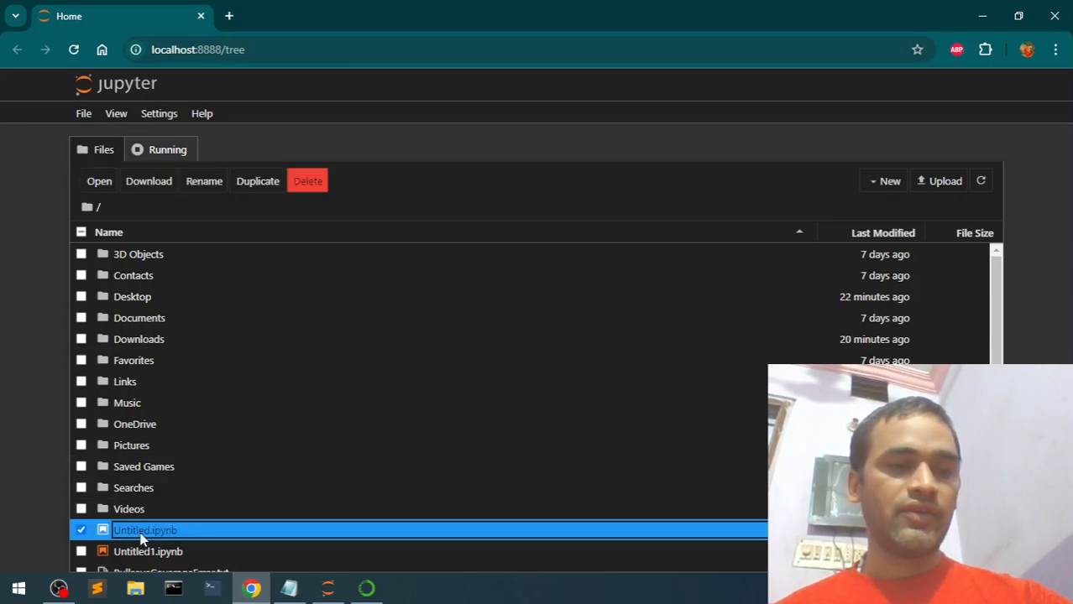
{"action": "double_click", "coordinate": [146, 530]}
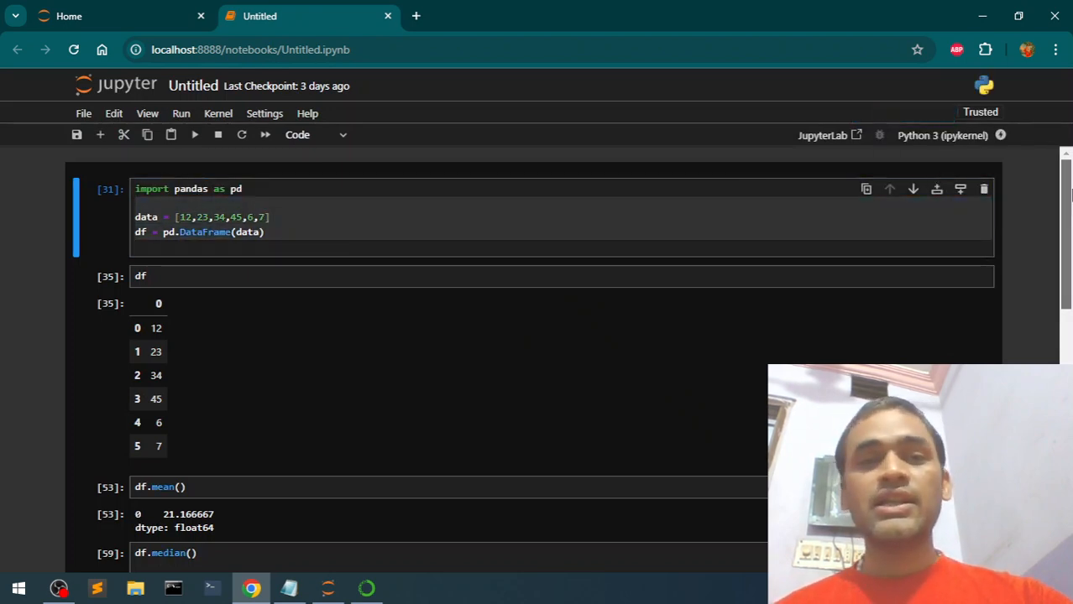
{"action": "scroll", "scroll_direction": "down", "scroll_amount": 3}
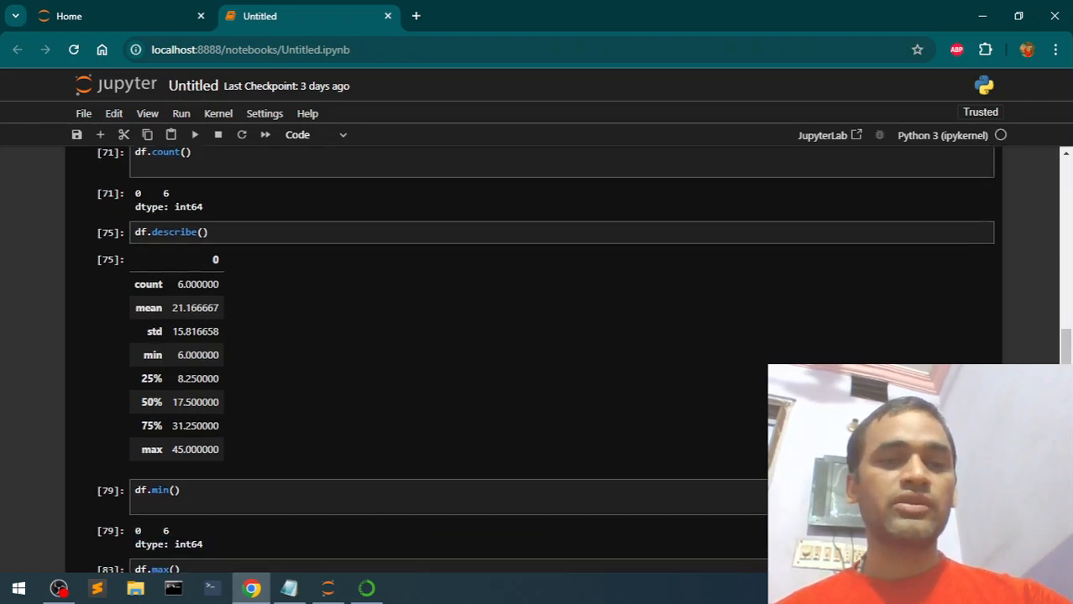
{"action": "scroll", "scroll_direction": "down", "scroll_amount": 3}
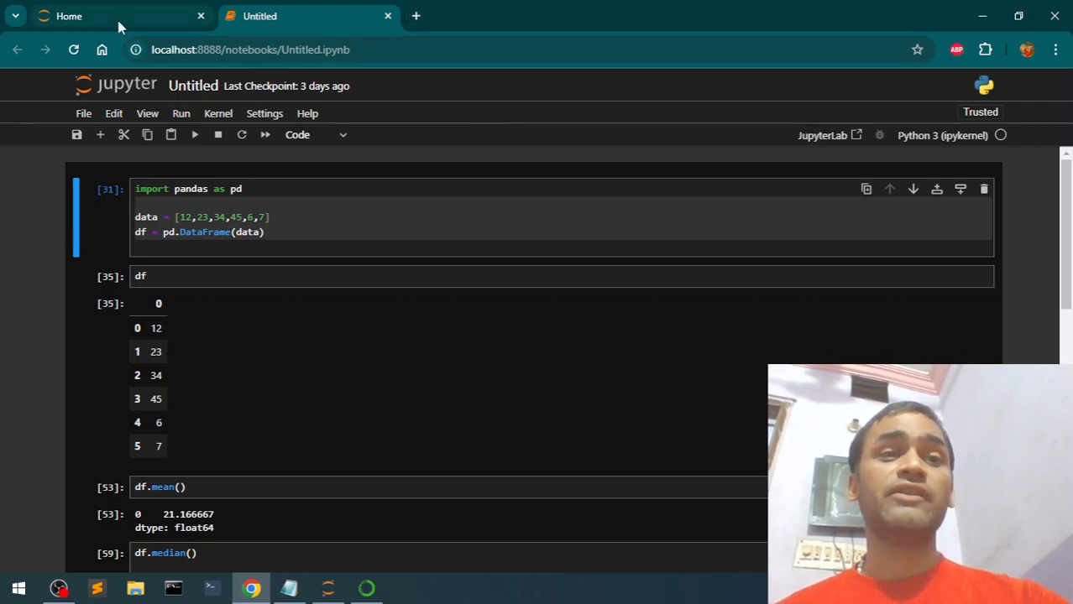
{"action": "mouse_move", "coordinate": [117, 15]}
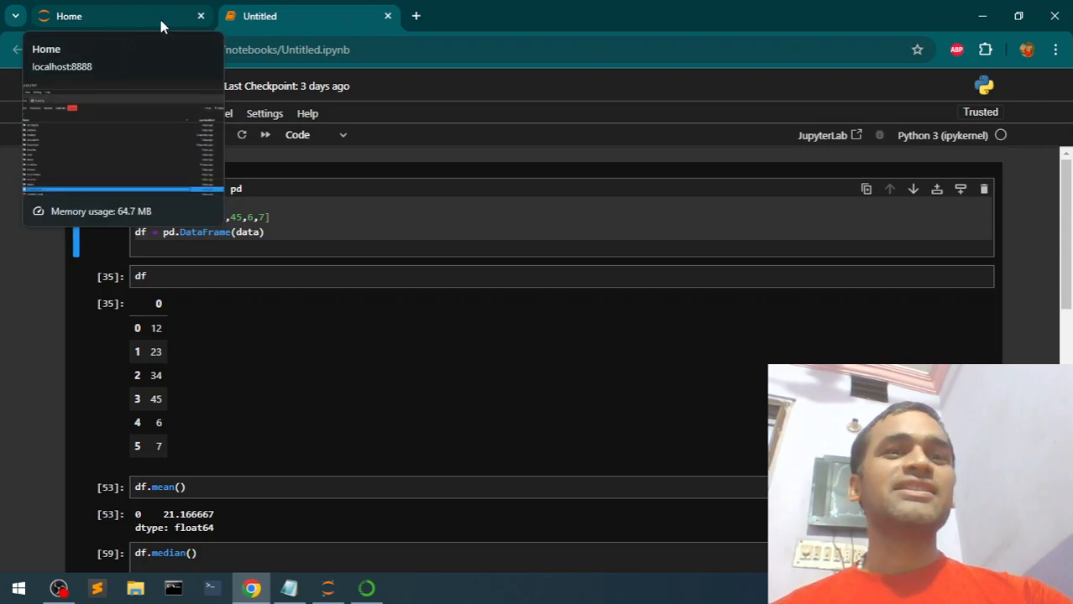